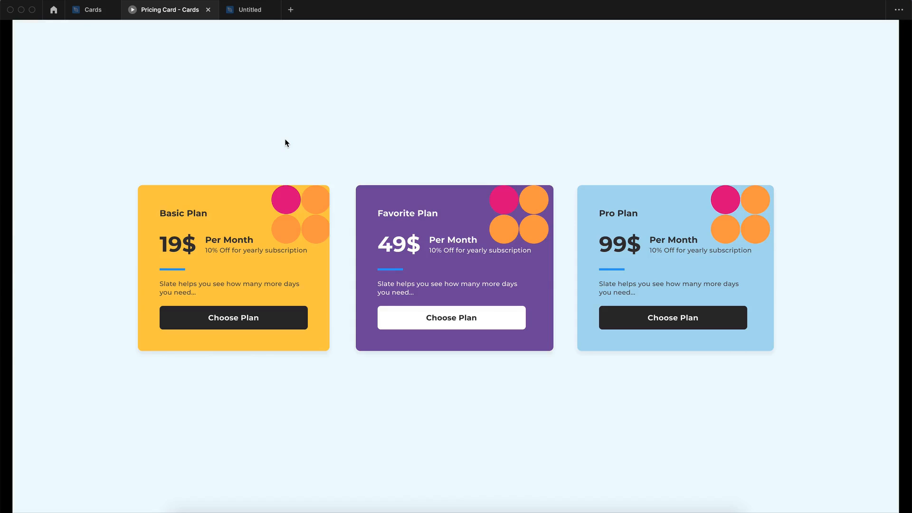
mouse_move(176, 176)
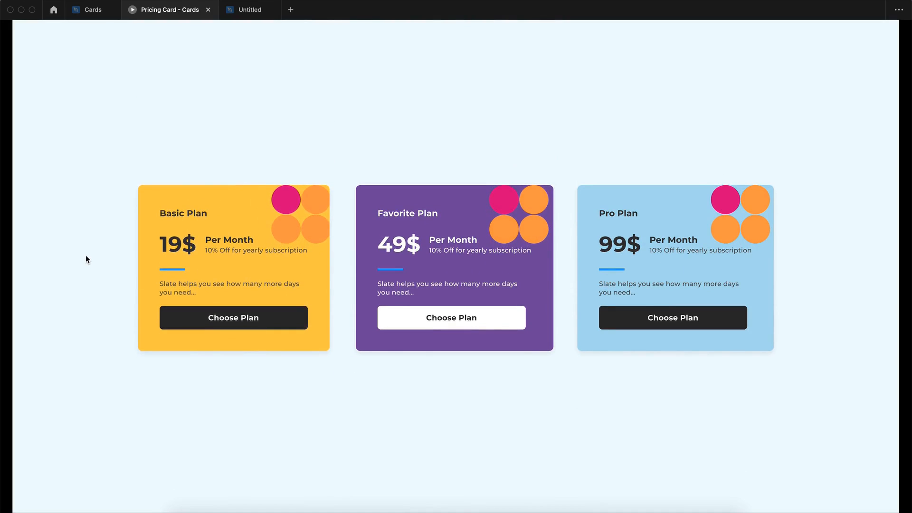
Draw a 300×500 white card frame with radius 10 and add the 'Basic plan' title.
click(249, 10)
text(10)
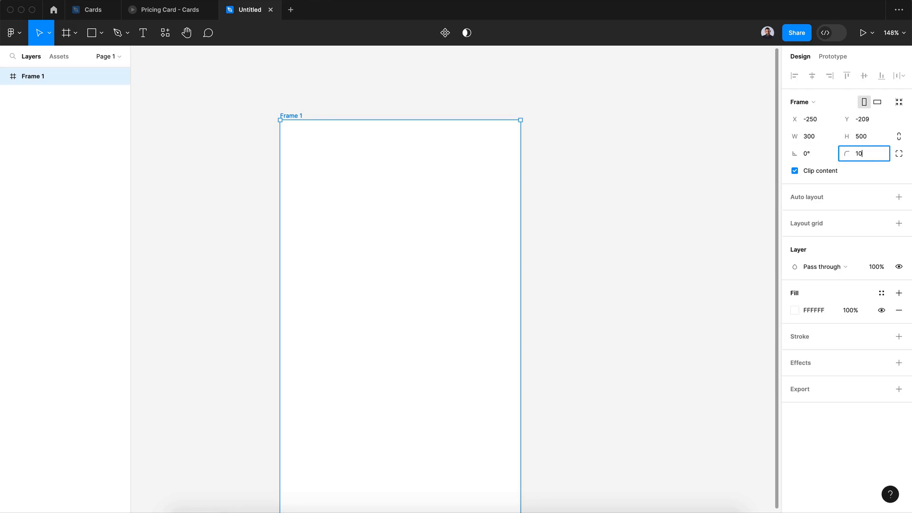
click(143, 32)
text(32)
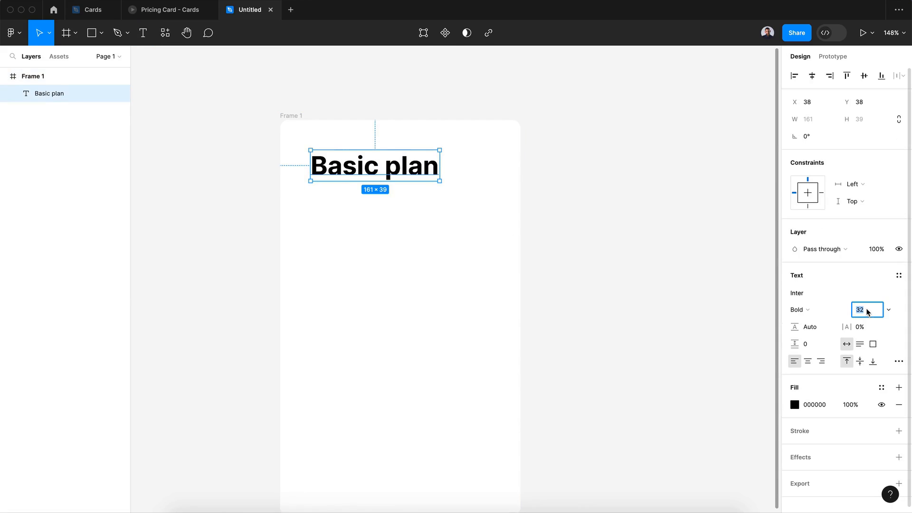
click(797, 309)
text(19$)
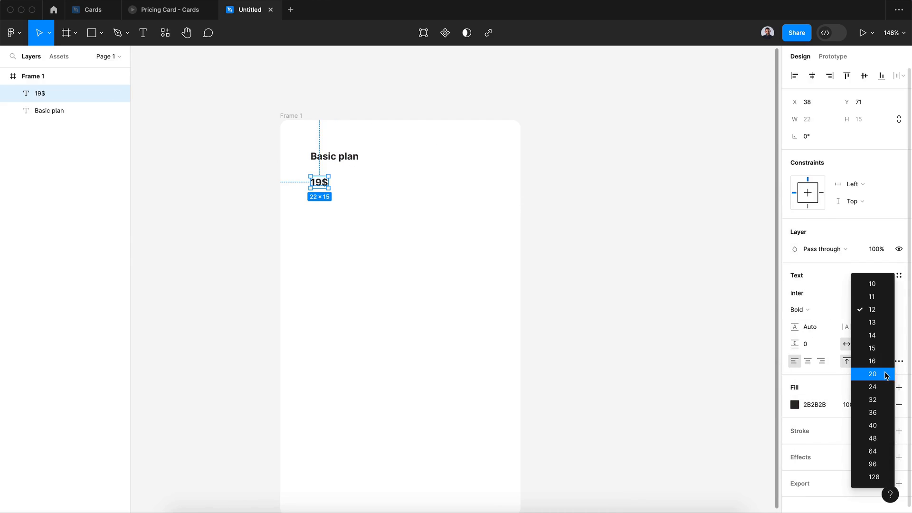
Add the large '19$' price with 'Per Month' and discount lines beside it.
click(872, 400)
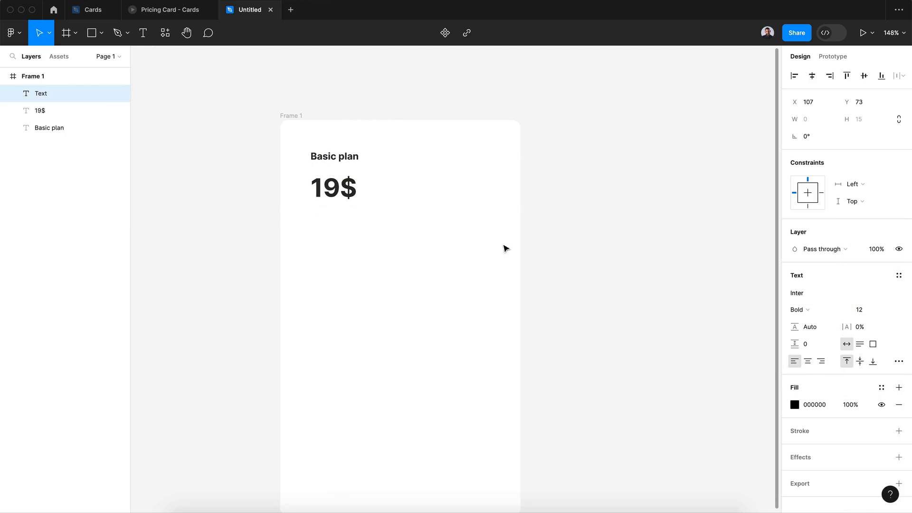
click(799, 405)
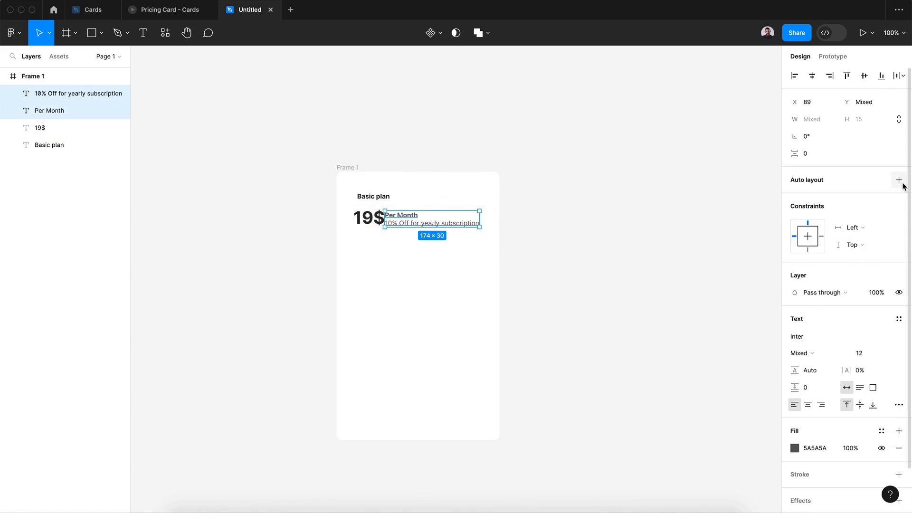
Auto-layout the price beside its stacked labels and shrink the 'Basic plan' title.
click(899, 180)
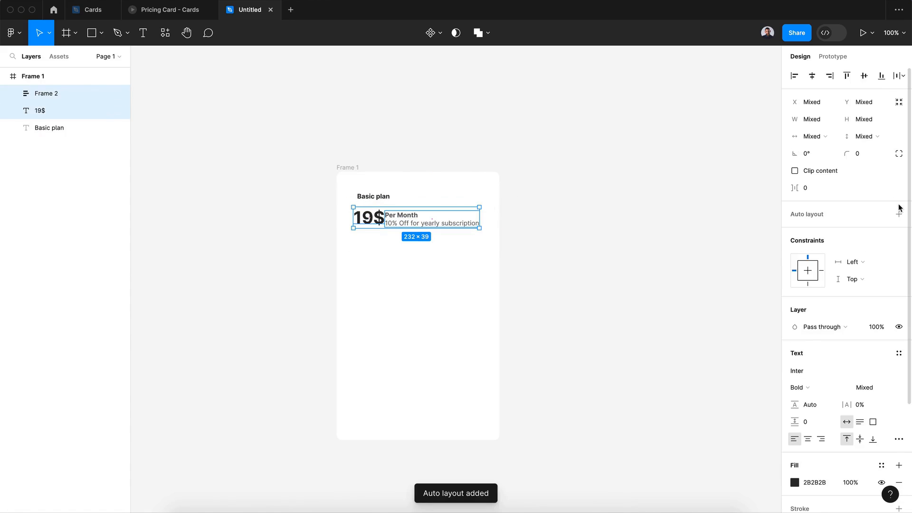
click(899, 213)
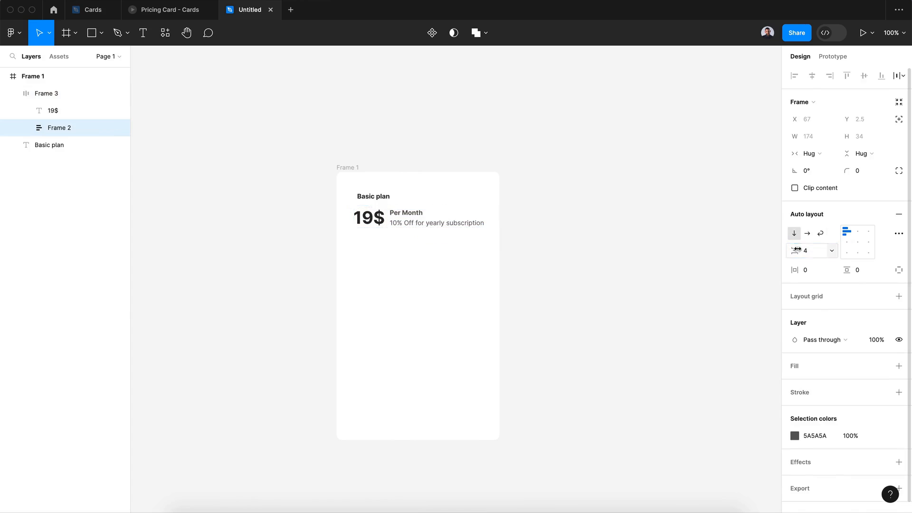
click(34, 76)
text(1)
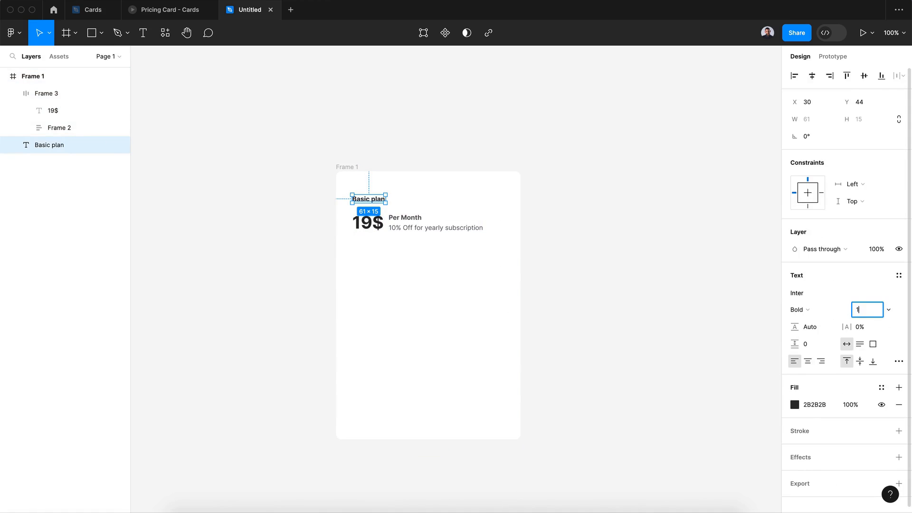
click(238, 90)
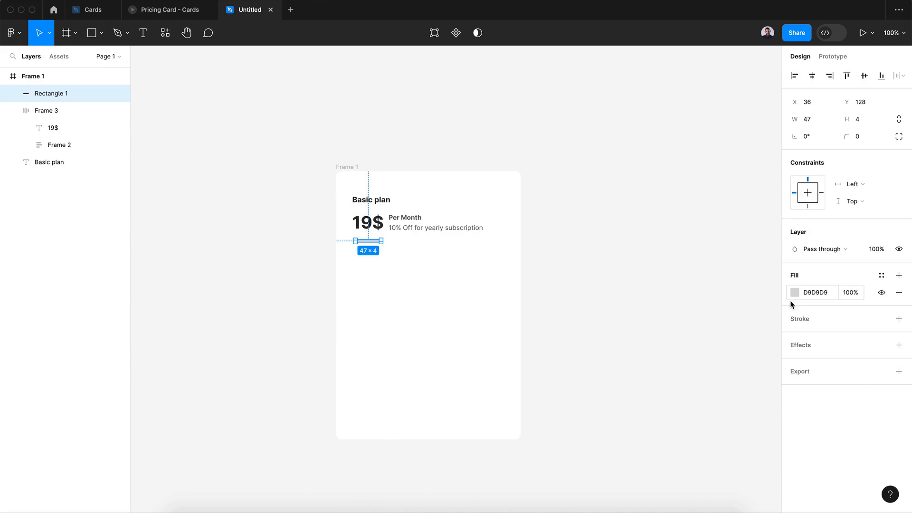
Add a short 62D9FF blue divider, a grey description paragraph and an empty button frame.
click(794, 292)
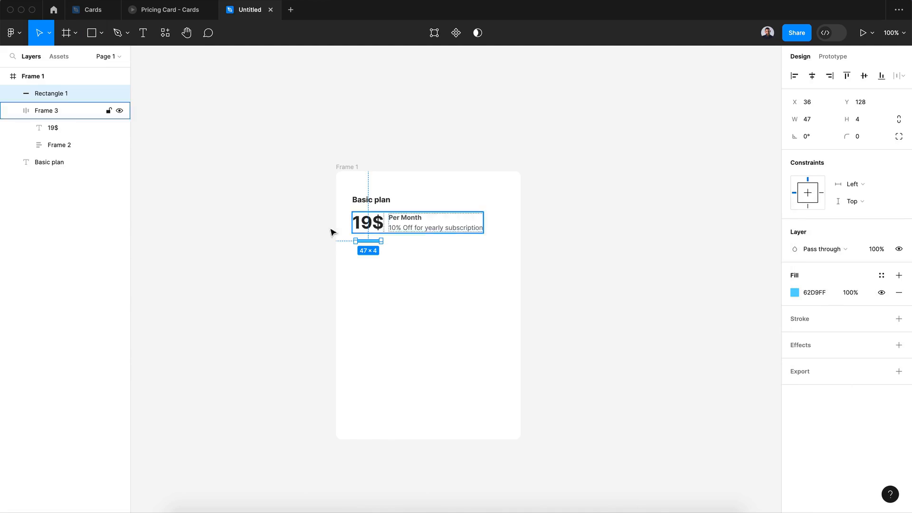
click(142, 33)
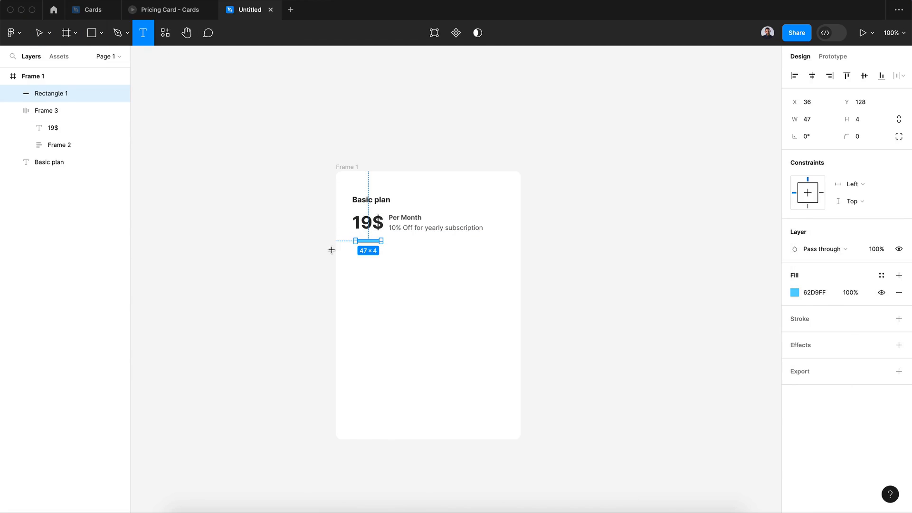
click(369, 264)
text(Lorem ipsum amit description of my plan)
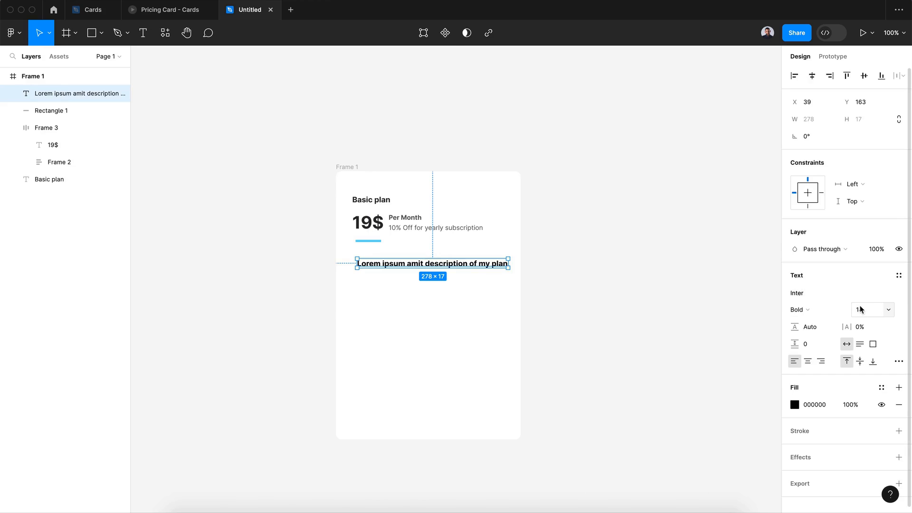
click(800, 404)
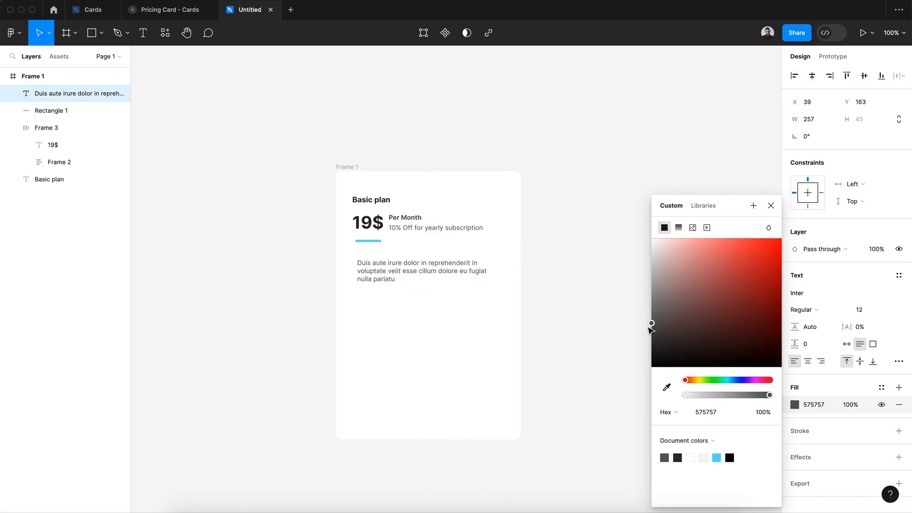
click(66, 32)
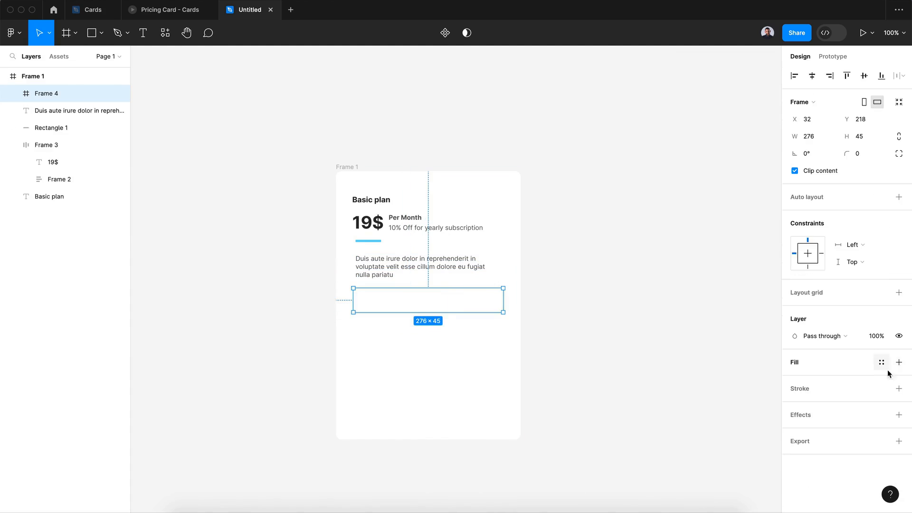
Make a dark full-width auto-layout 'Choose Plan' button under the description.
click(898, 362)
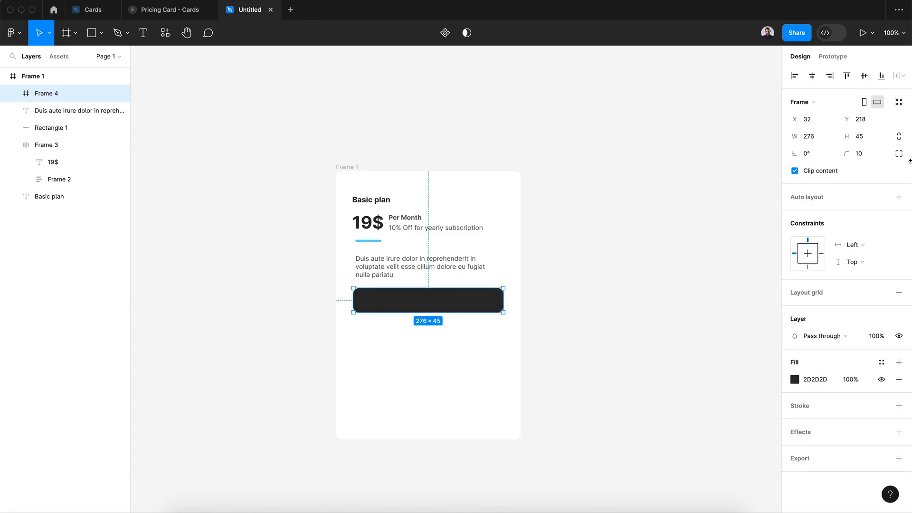
click(897, 197)
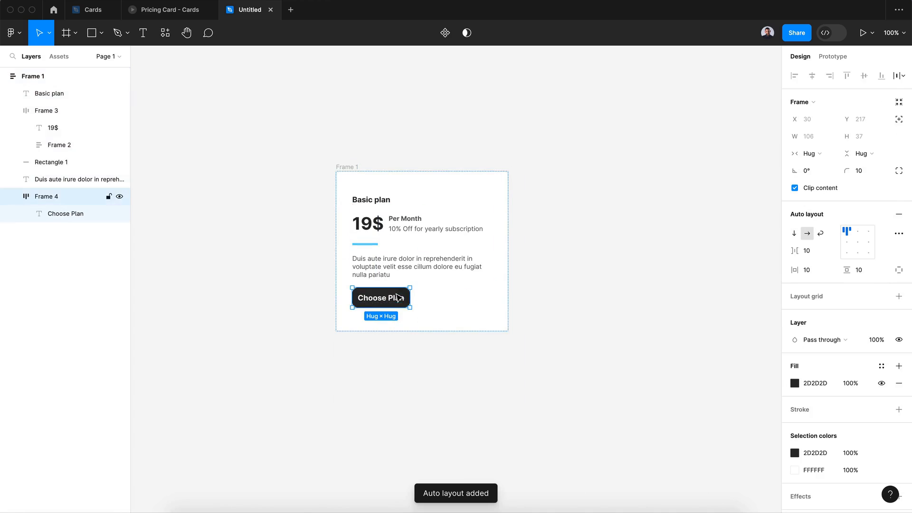
click(806, 153)
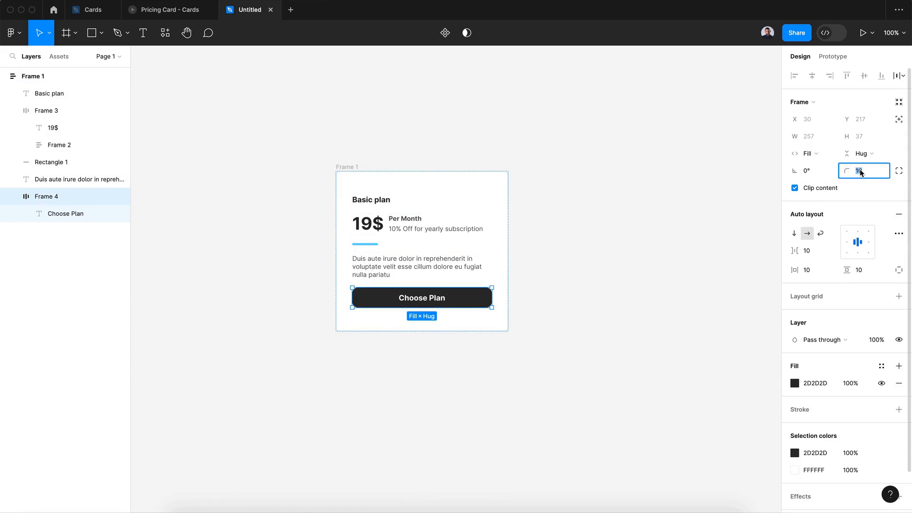
text(5)
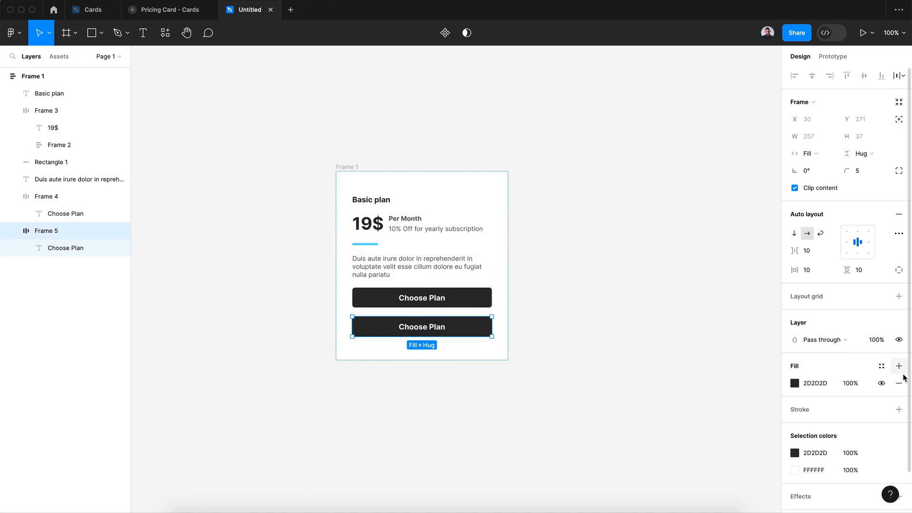
Duplicate it as a white outlined 'Learn More' button with dark label.
click(900, 383)
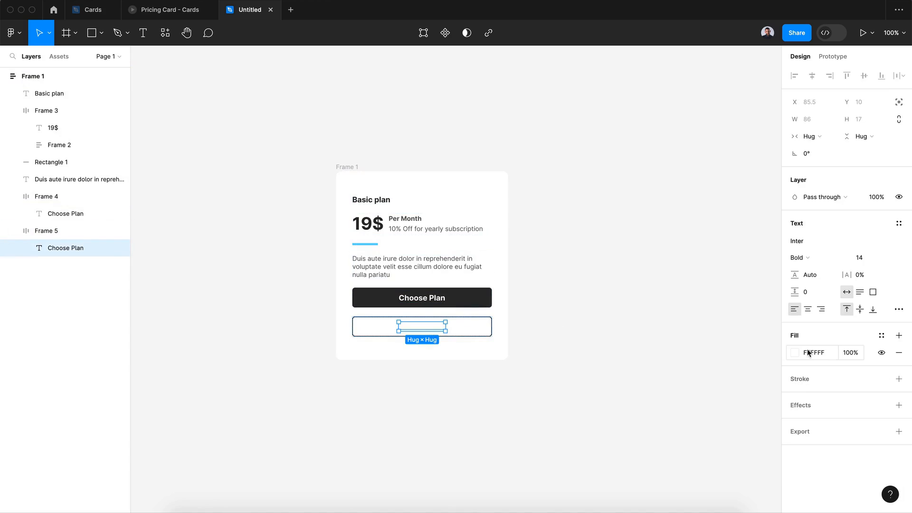
click(796, 353)
text(Learn More)
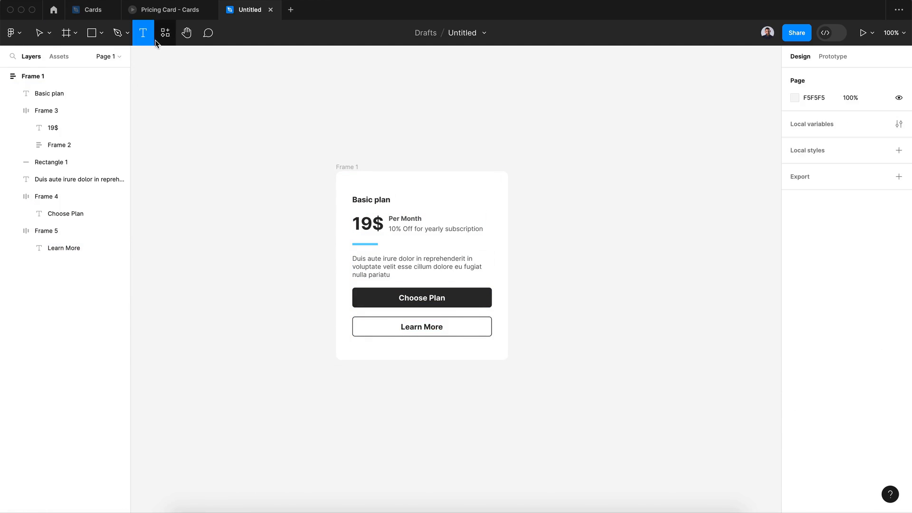
Wrap a check icon in a 50×50 auto-layout frame with corner radius 25.
click(164, 32)
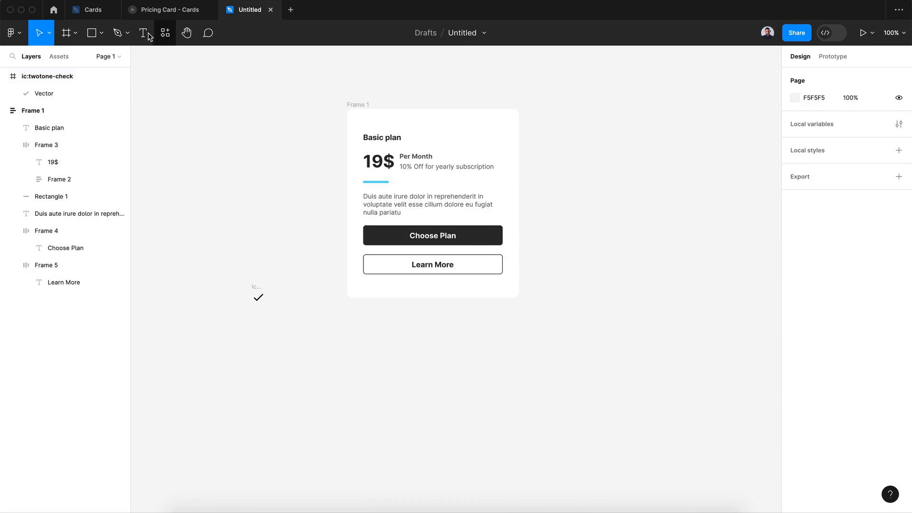
click(65, 32)
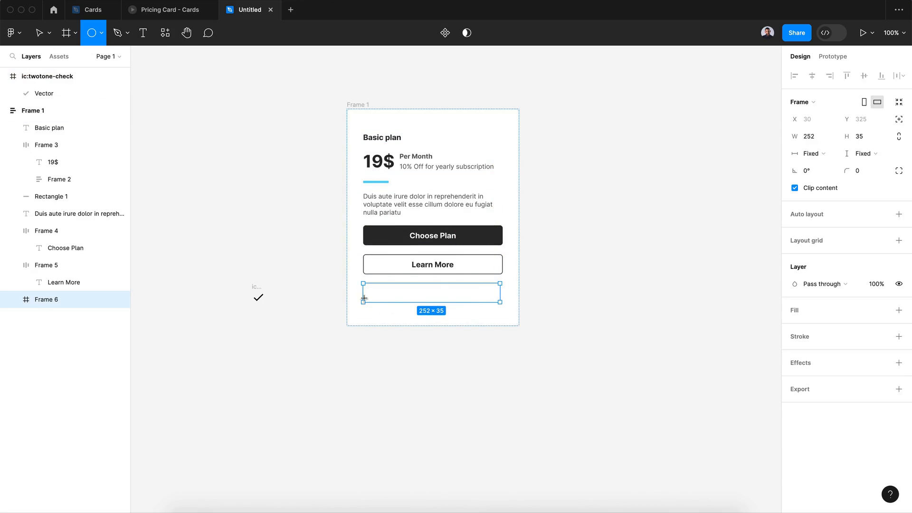
click(898, 214)
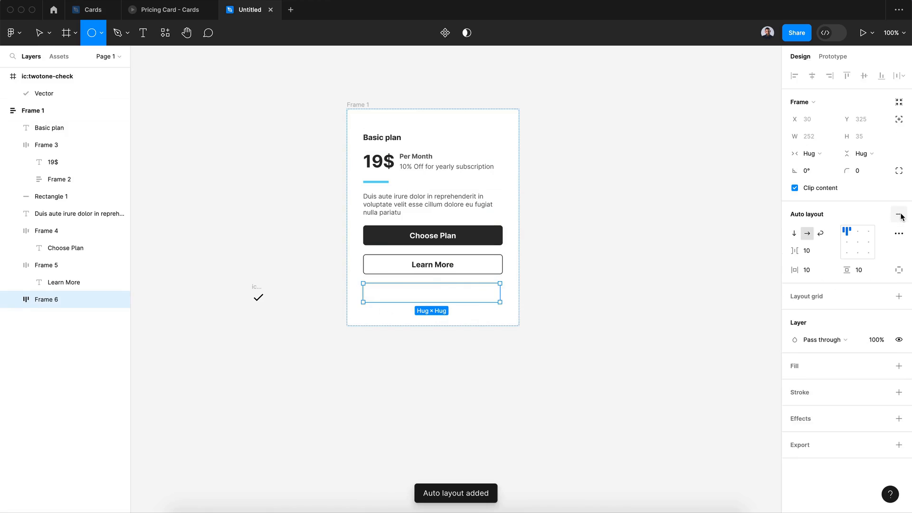
click(63, 32)
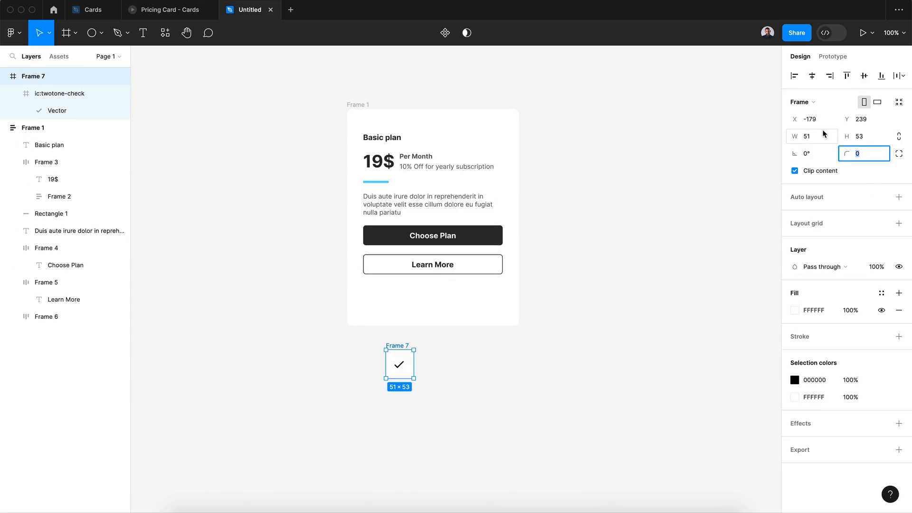
click(810, 136)
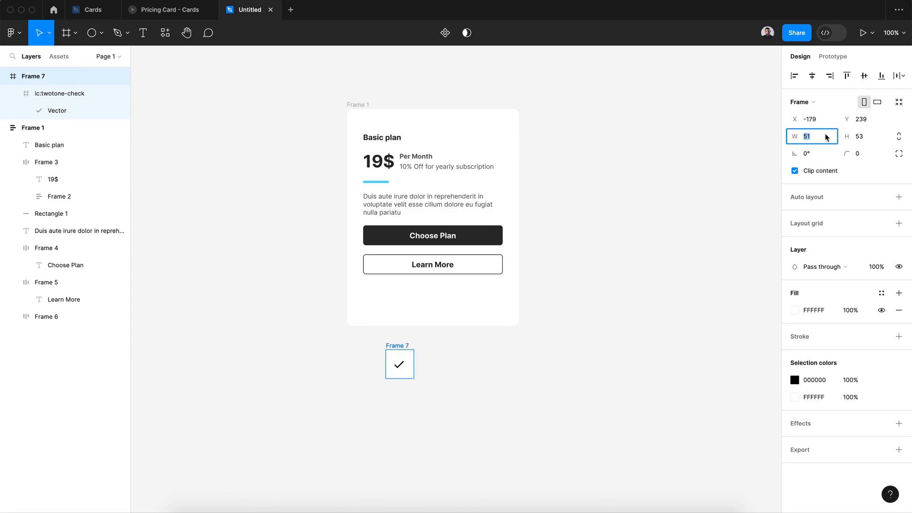
click(864, 136)
text(50)
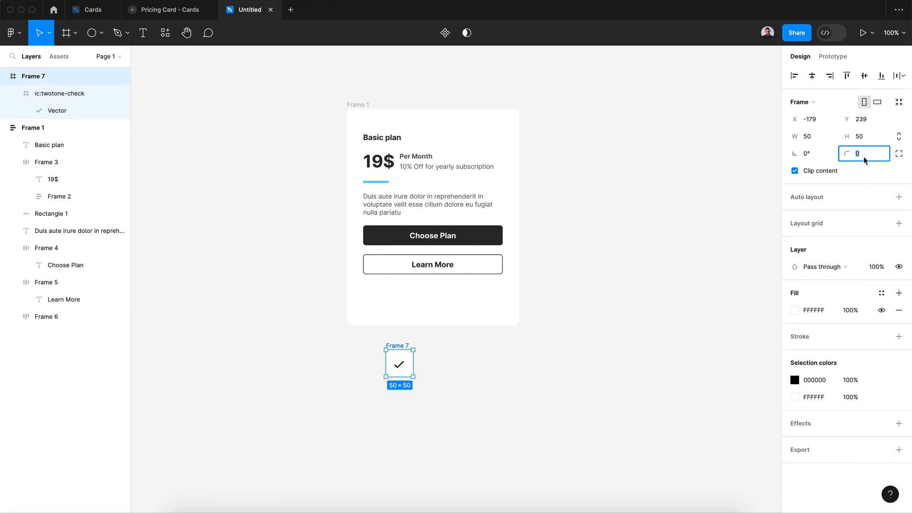
text(25)
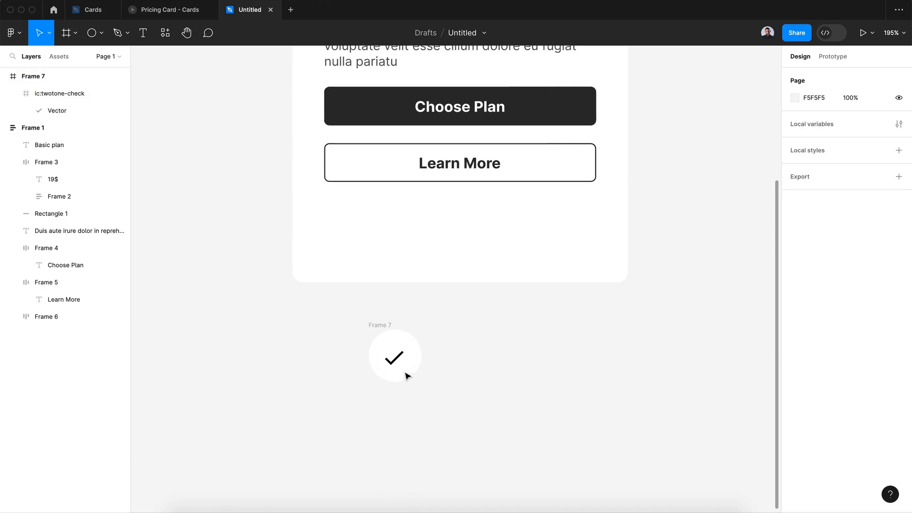
Colour the round badge's background green 1FE49E.
click(394, 355)
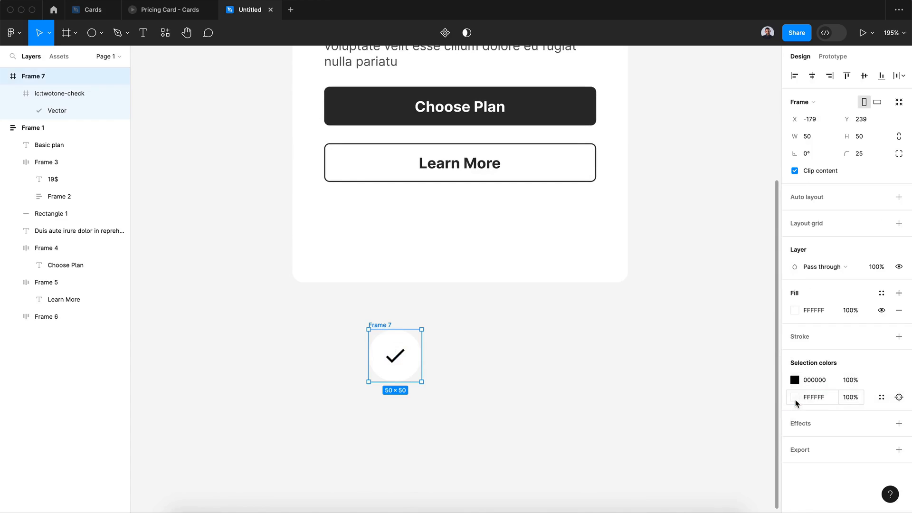
click(794, 397)
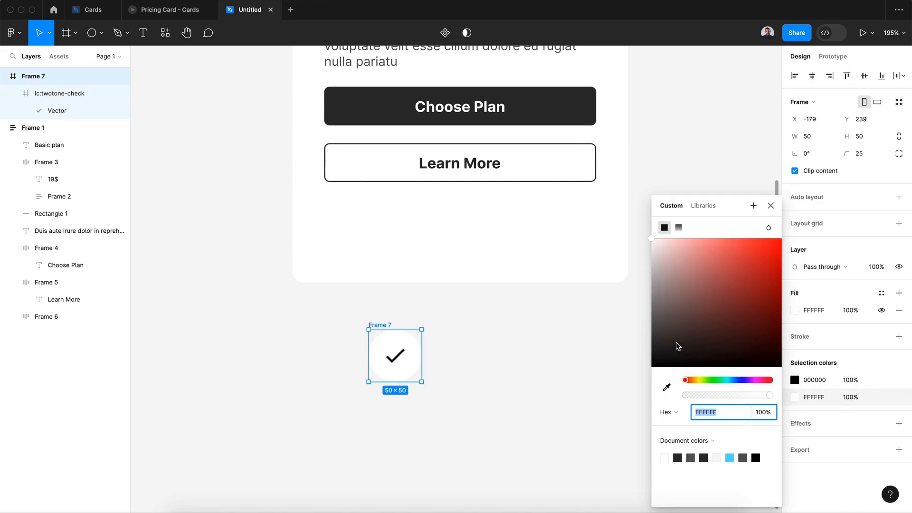
click(763, 257)
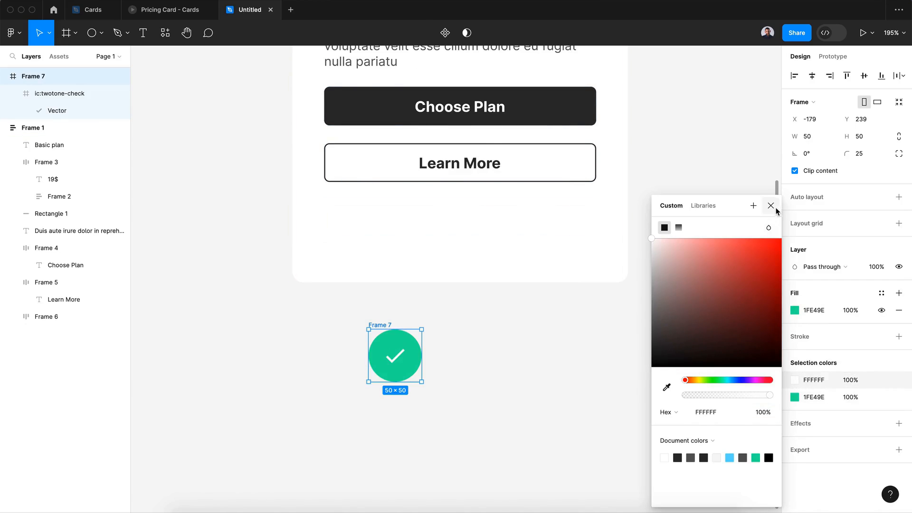
click(771, 206)
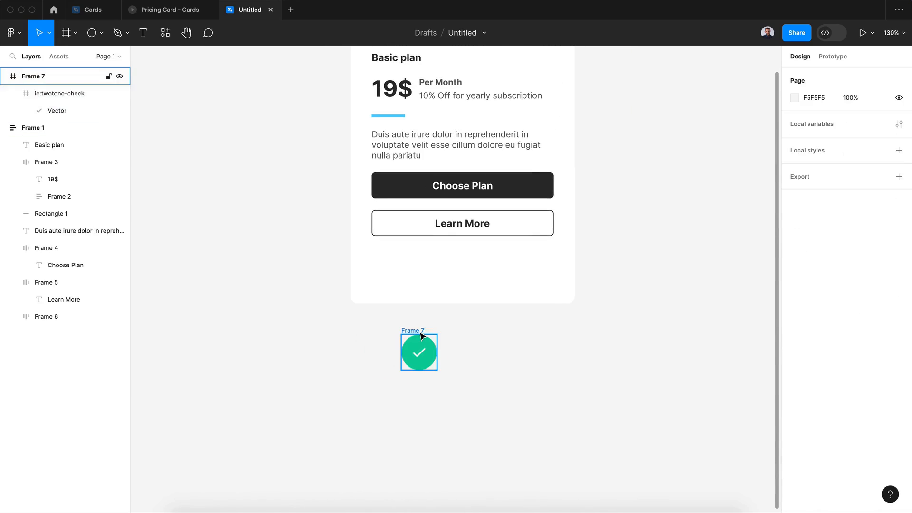
Move the badge into the card and pair it with a small feature label in a hugging row.
click(419, 352)
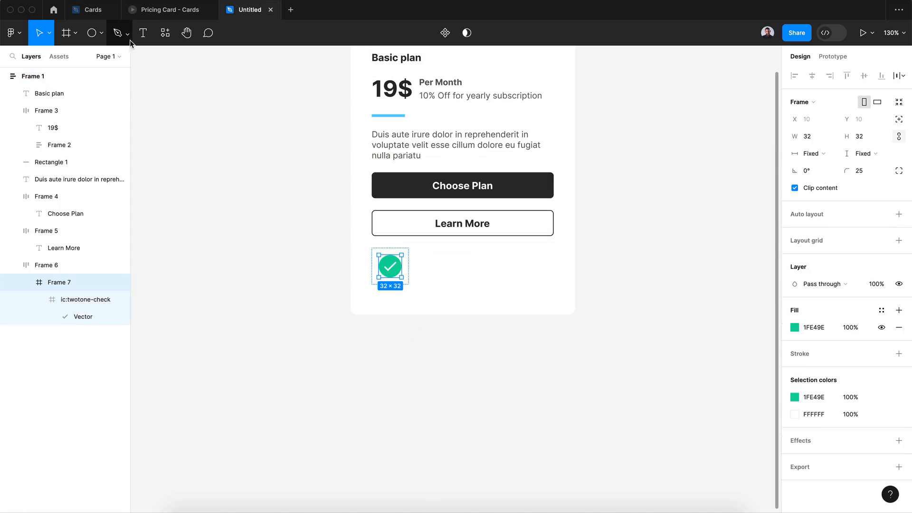
click(142, 32)
text(Unlimited Product Updates)
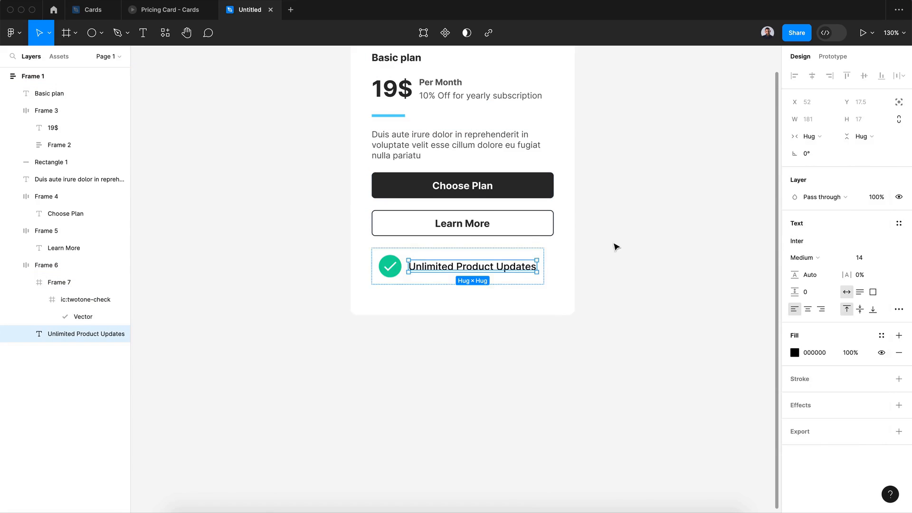
click(794, 352)
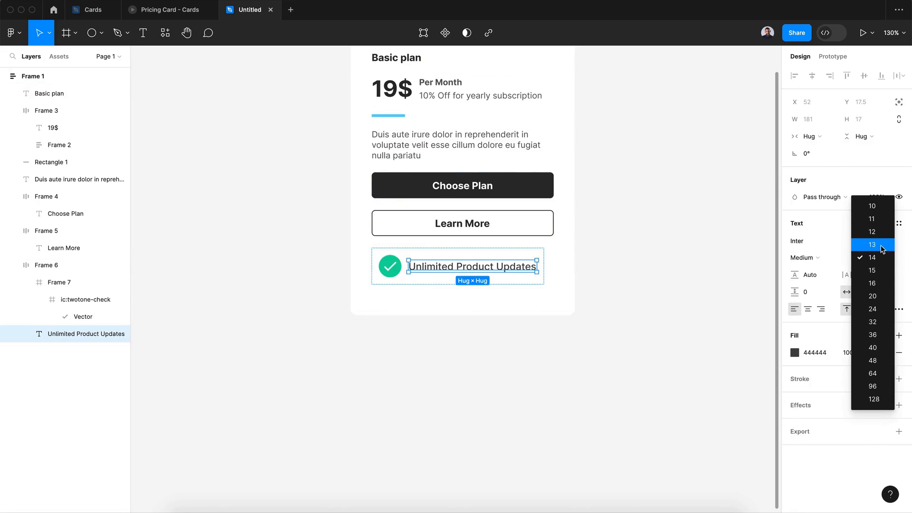
click(872, 232)
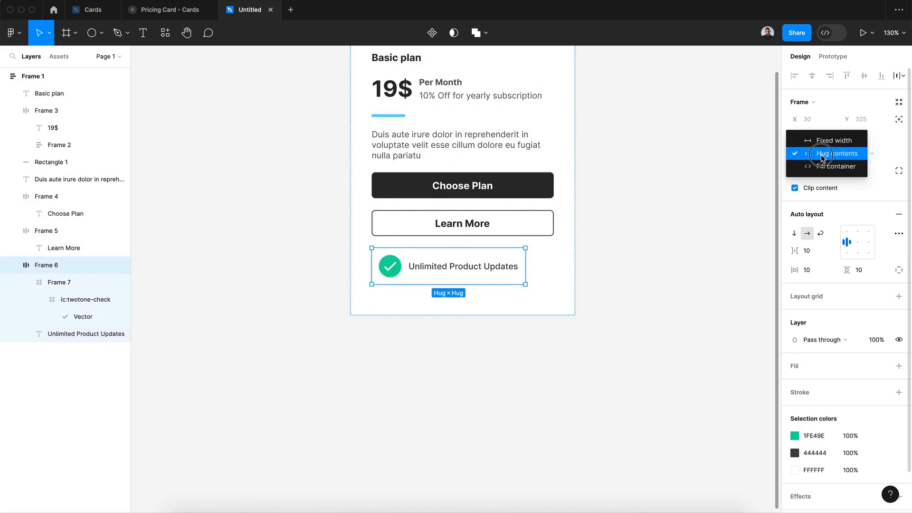
click(837, 166)
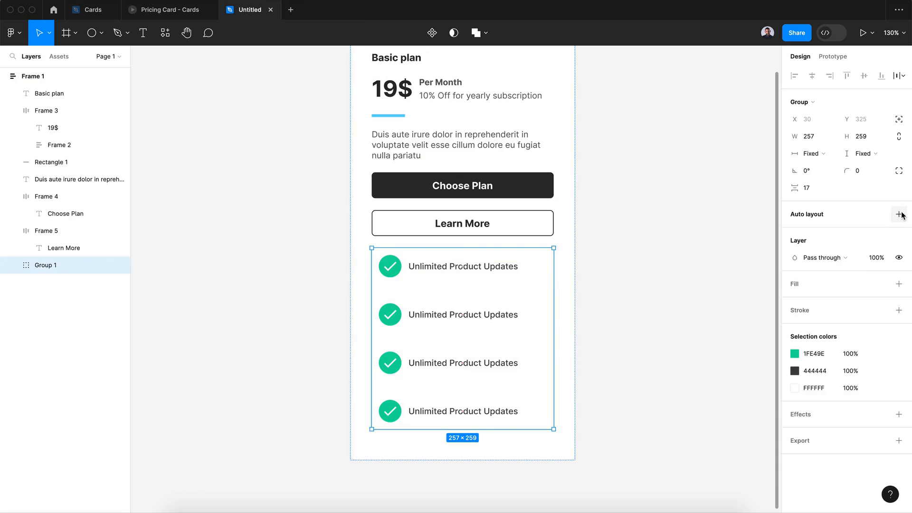
Stack four duplicated feature rows vertically with a gap and vary their wording.
click(899, 214)
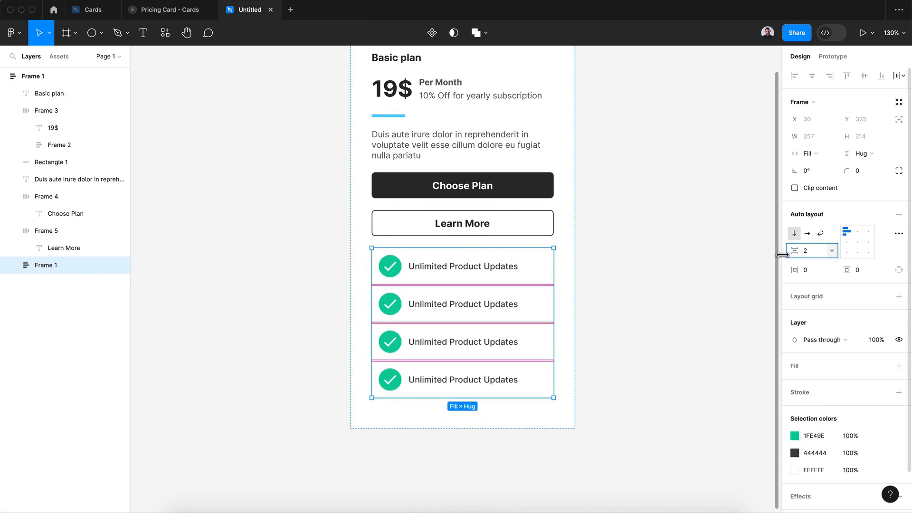
click(582, 401)
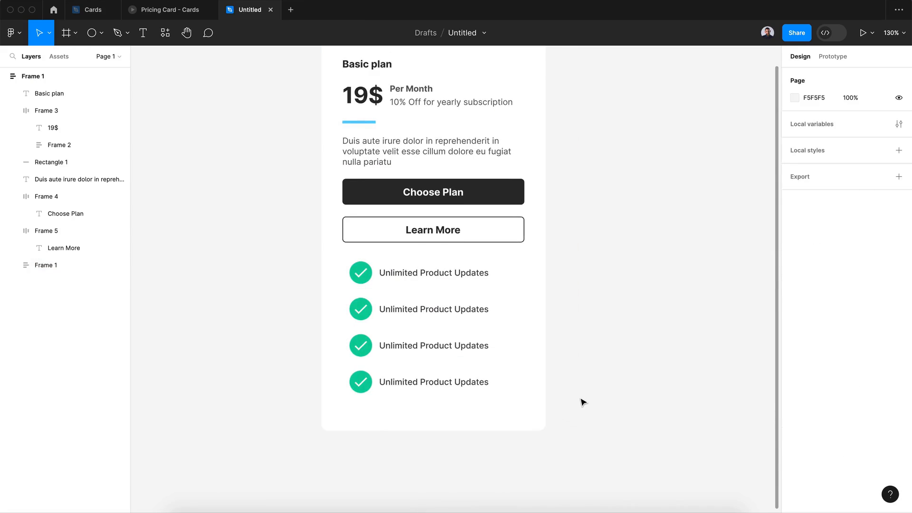
click(46, 265)
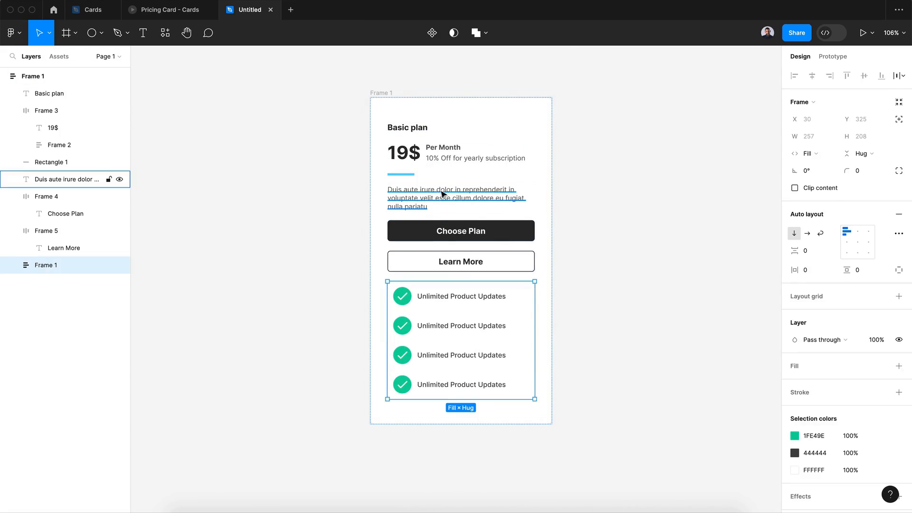
click(456, 198)
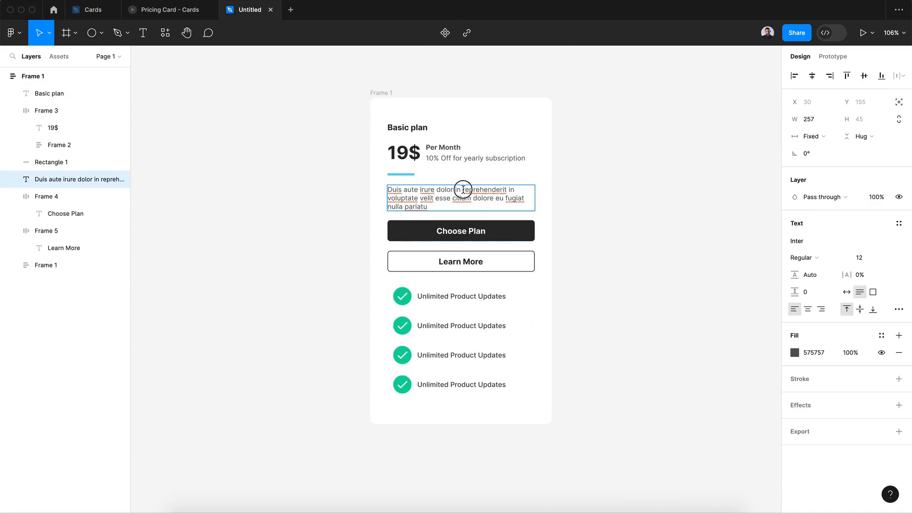
click(461, 325)
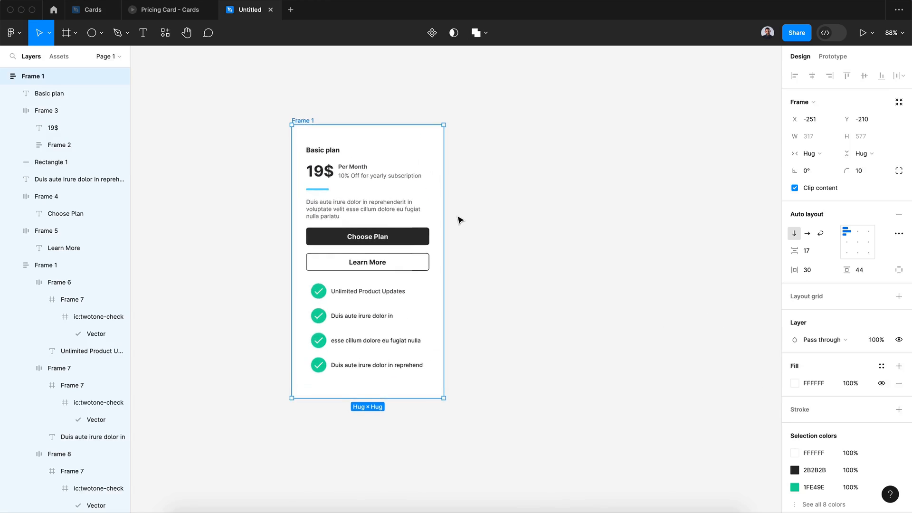
Fill the card yellow D8E359 and turn all four check badges dark.
scroll(up, 3)
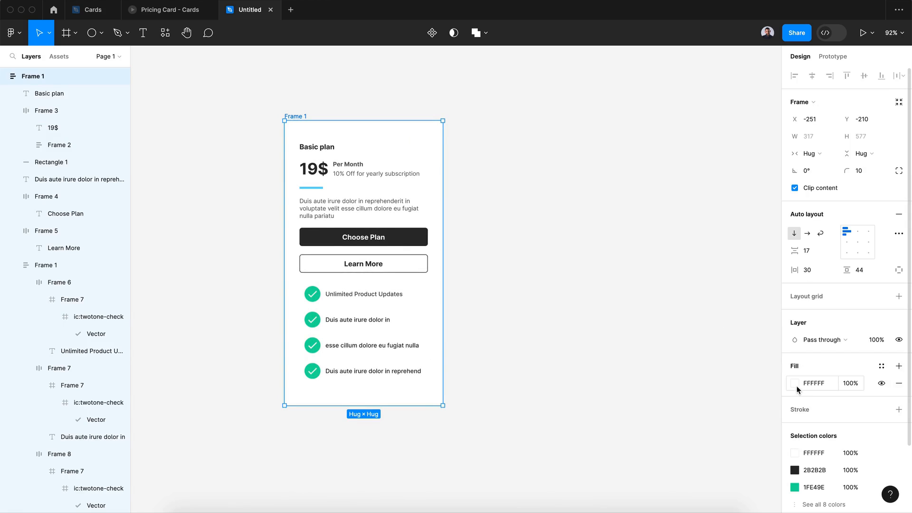
click(795, 383)
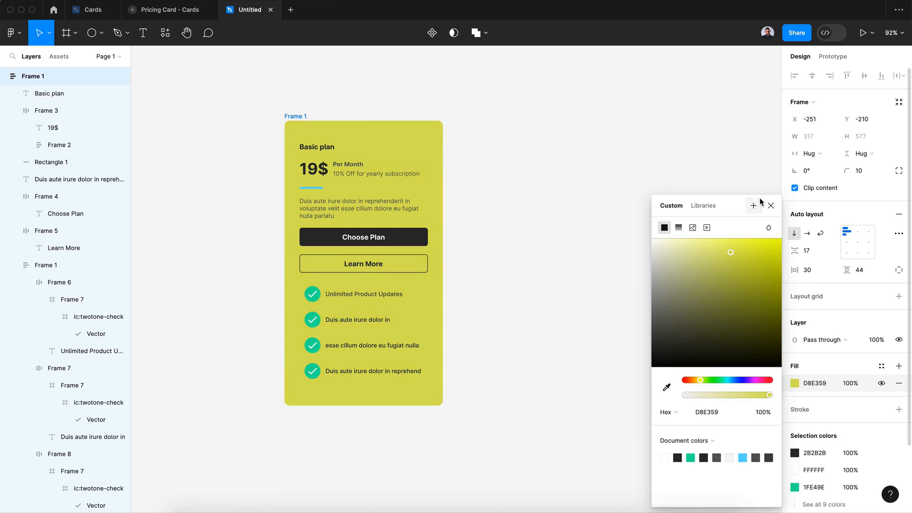
click(771, 205)
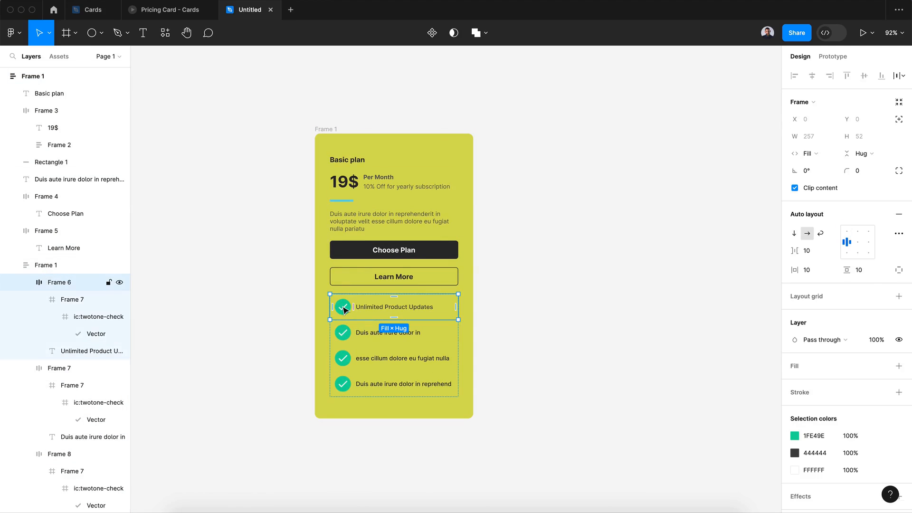
click(343, 333)
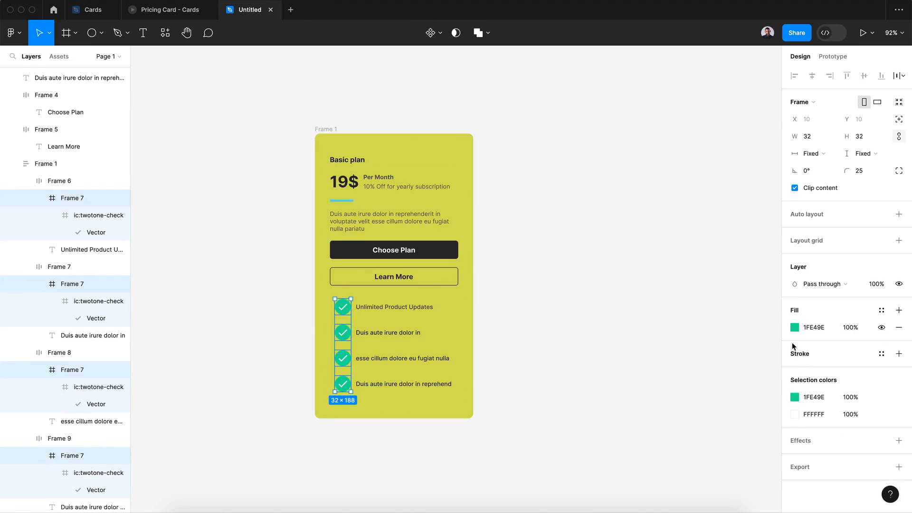
click(794, 327)
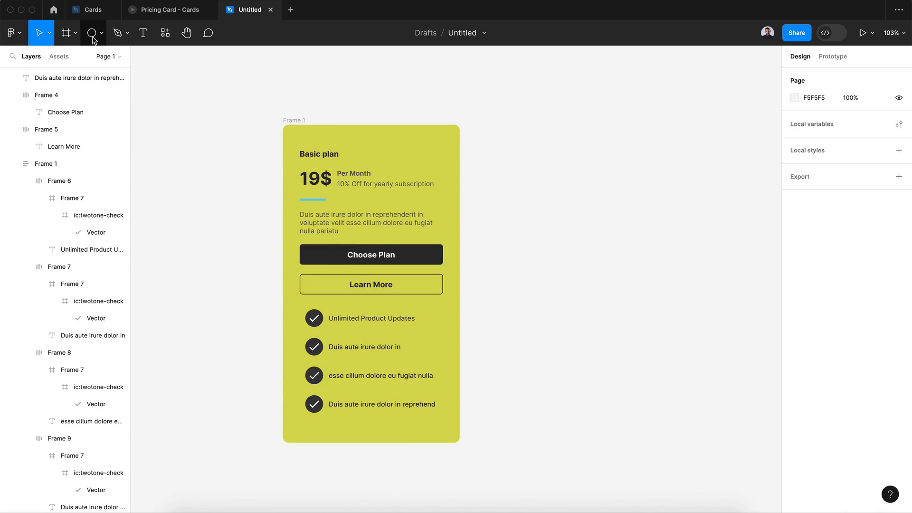
Draw four circles, group them as 'circles' in the top-right corner, one red and three olive yellow.
click(91, 32)
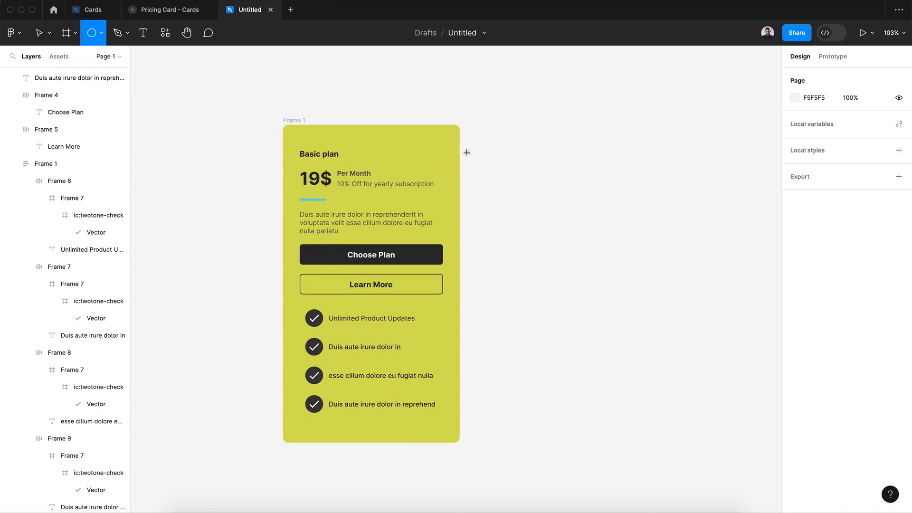
mouse_move(538, 162)
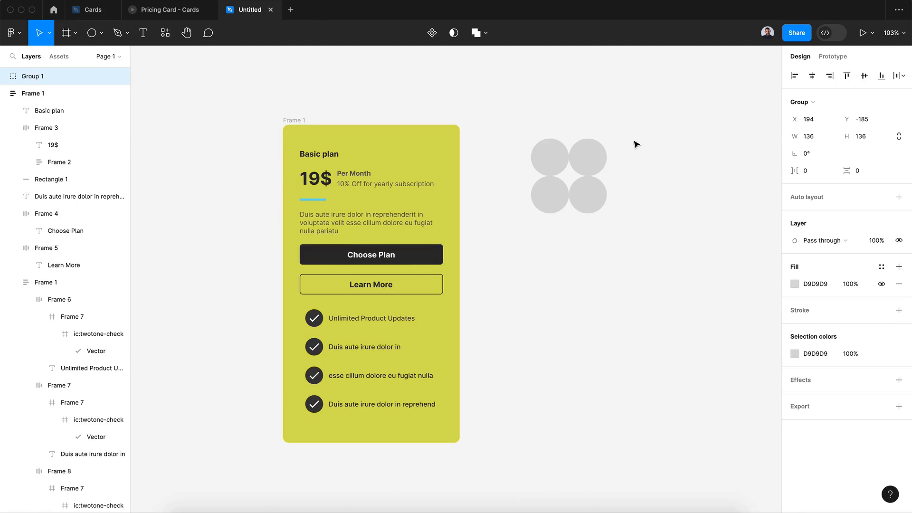
click(547, 157)
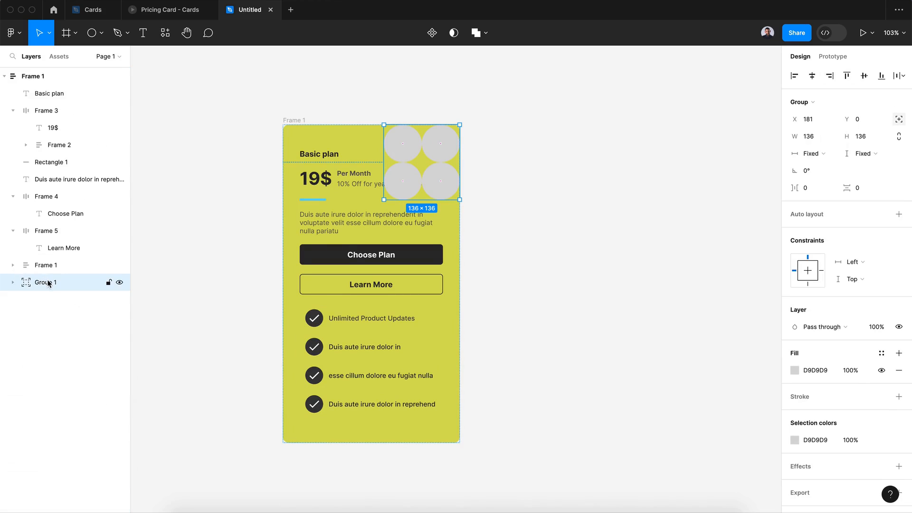
double_click(46, 282)
text(circles)
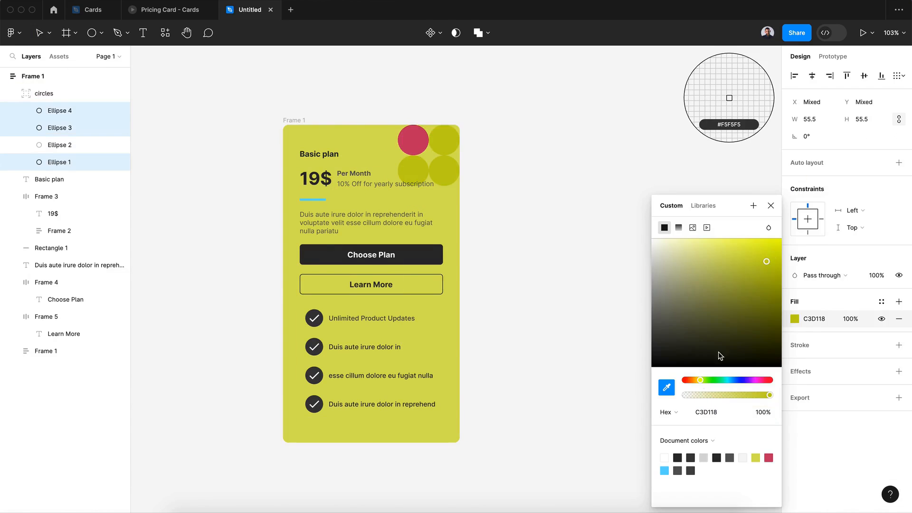
click(591, 214)
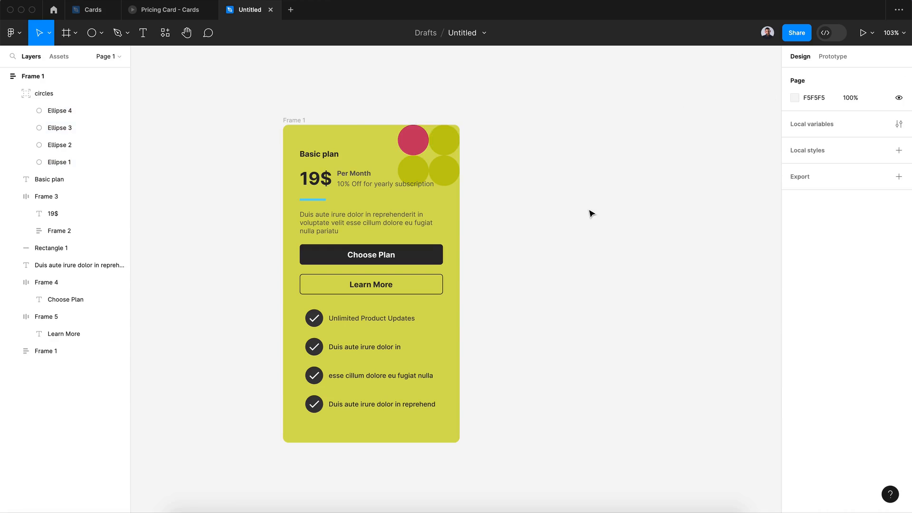
Create a component from the card and add a second variant.
scroll(down, 3)
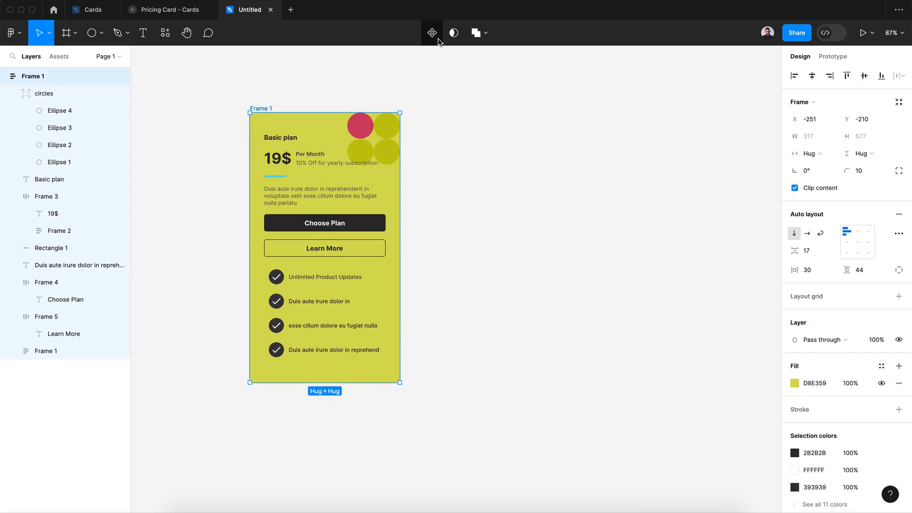
click(432, 33)
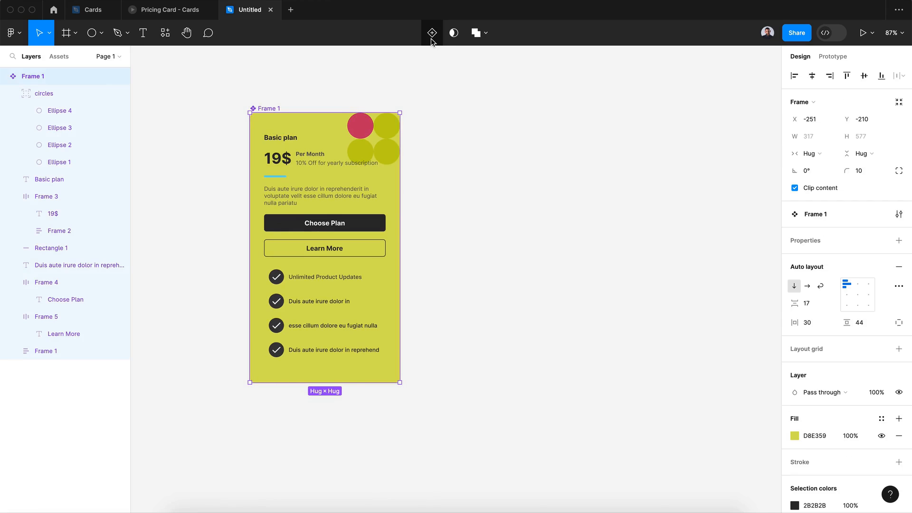
click(431, 32)
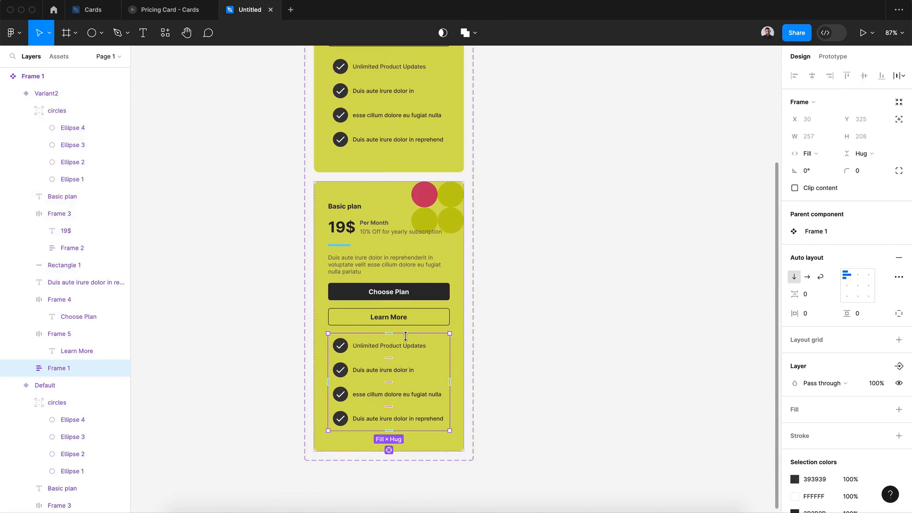
mouse_move(415, 354)
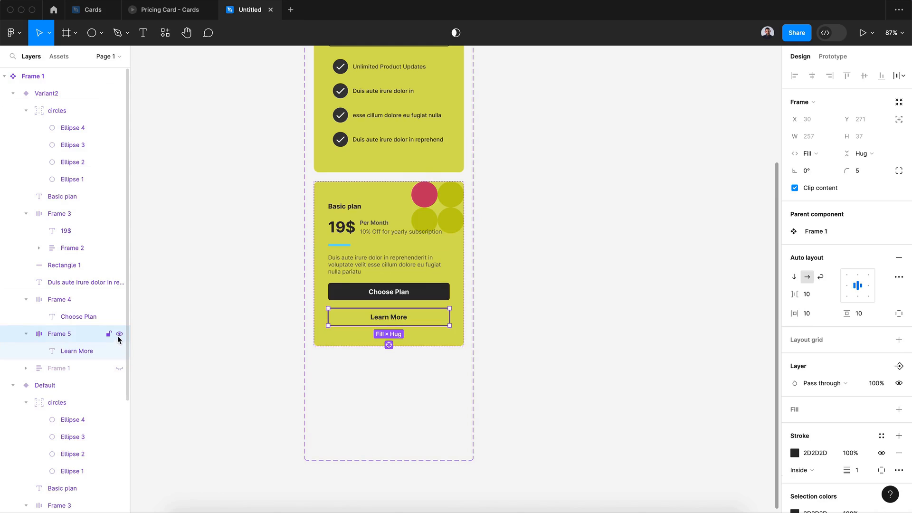
Hide Variant2's Learn More button and feature list with 0% layer opacity.
click(120, 334)
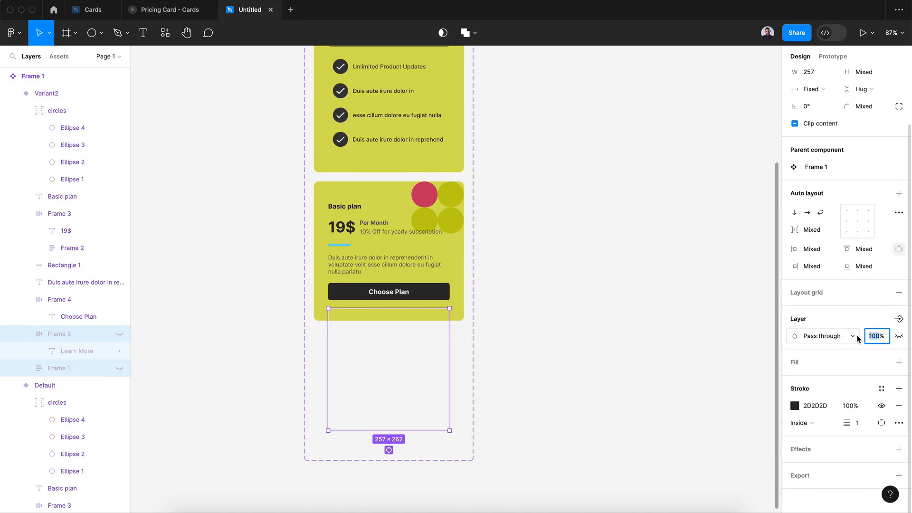
text(0)
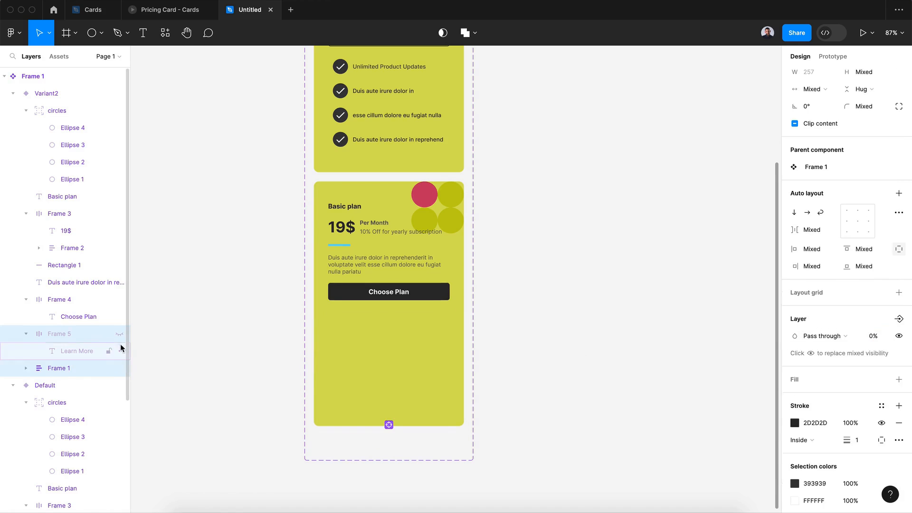
click(58, 334)
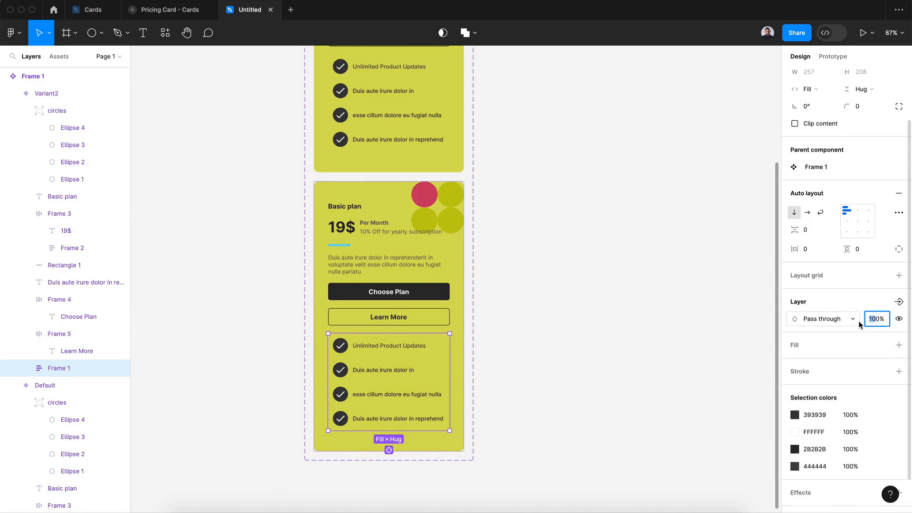
text(0)
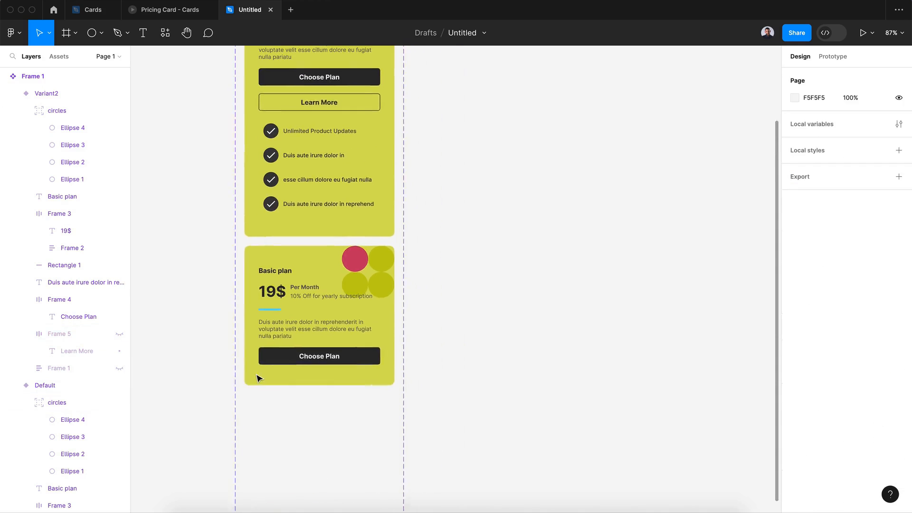
Rotate the collapsed variant's circles group 45° and set its opacity to 50%.
click(56, 110)
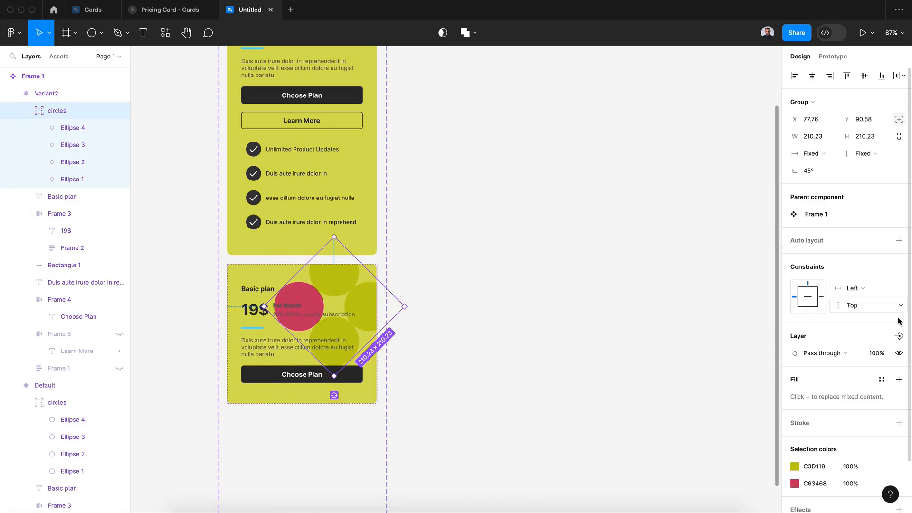
click(877, 353)
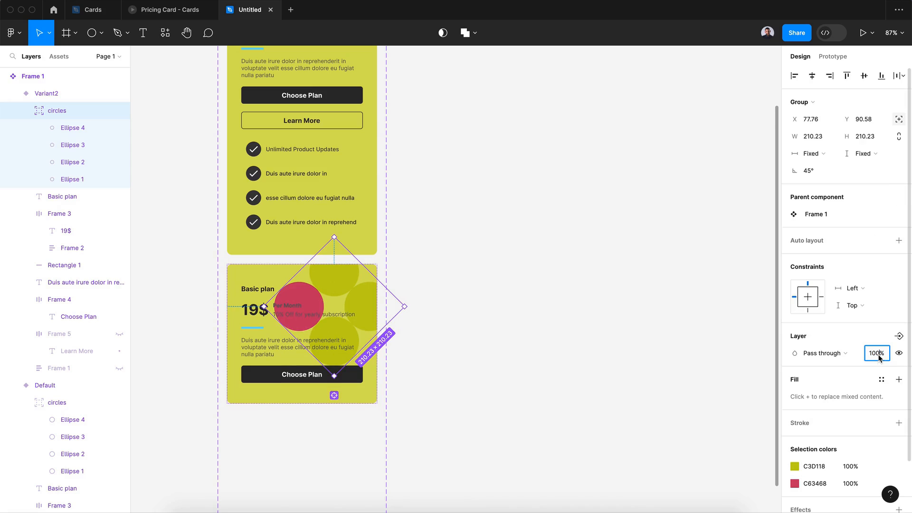
text(50)
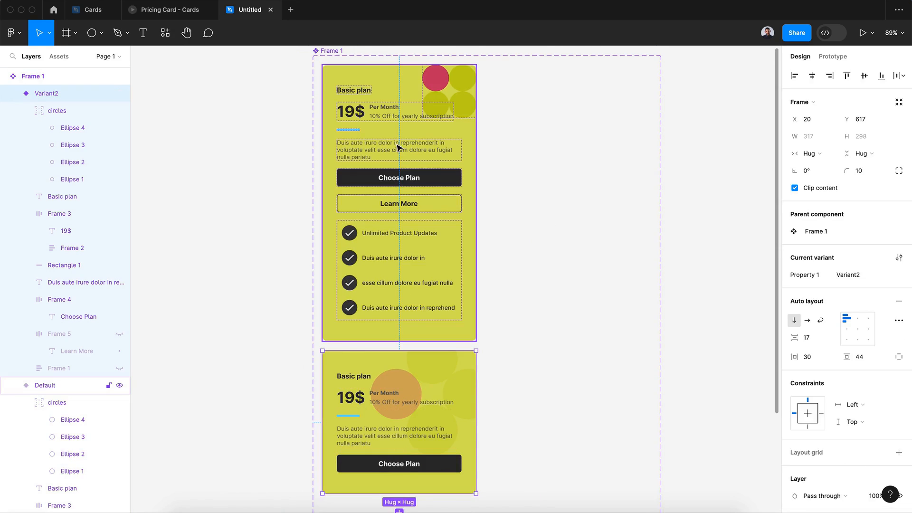
mouse_move(414, 208)
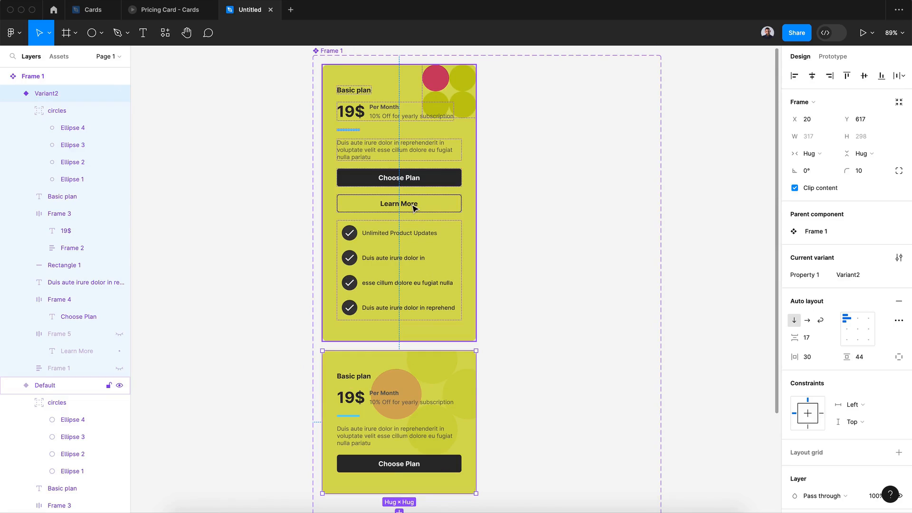
Add a While hovering interaction changing to the Default variant with Ease out.
click(833, 56)
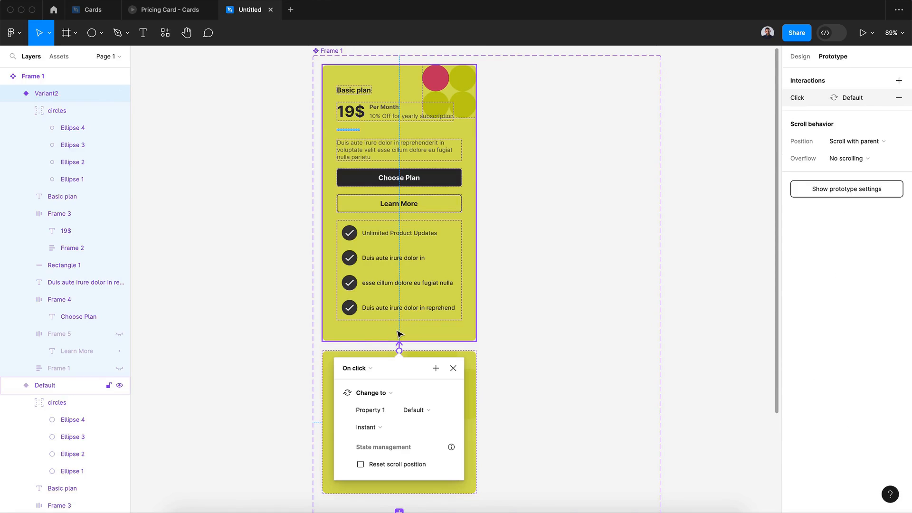
click(356, 368)
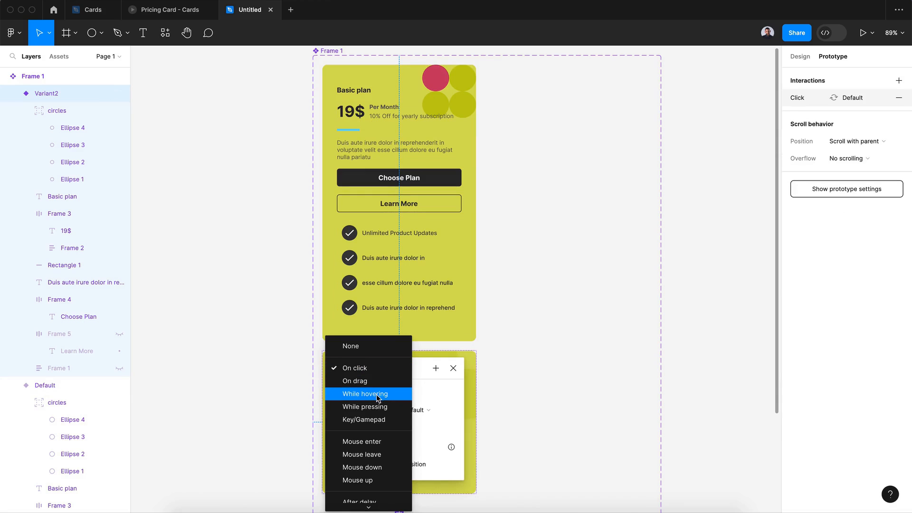
click(367, 394)
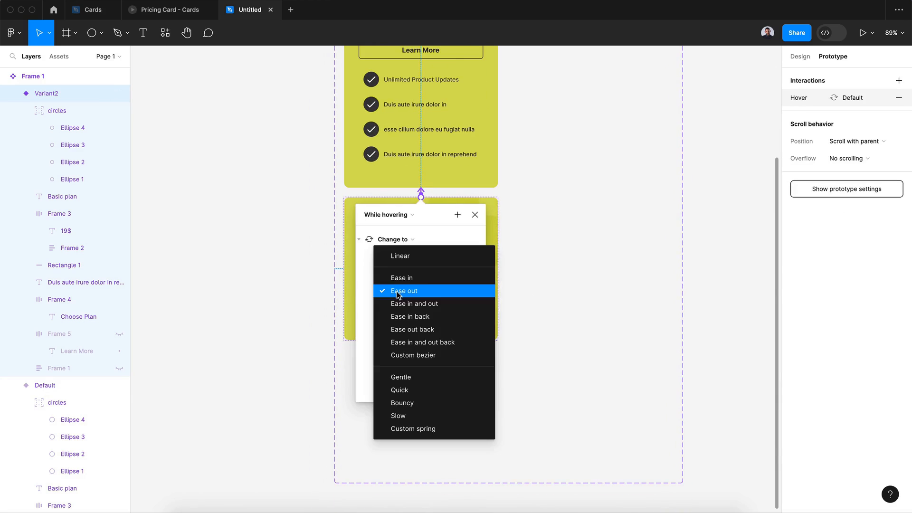
click(404, 291)
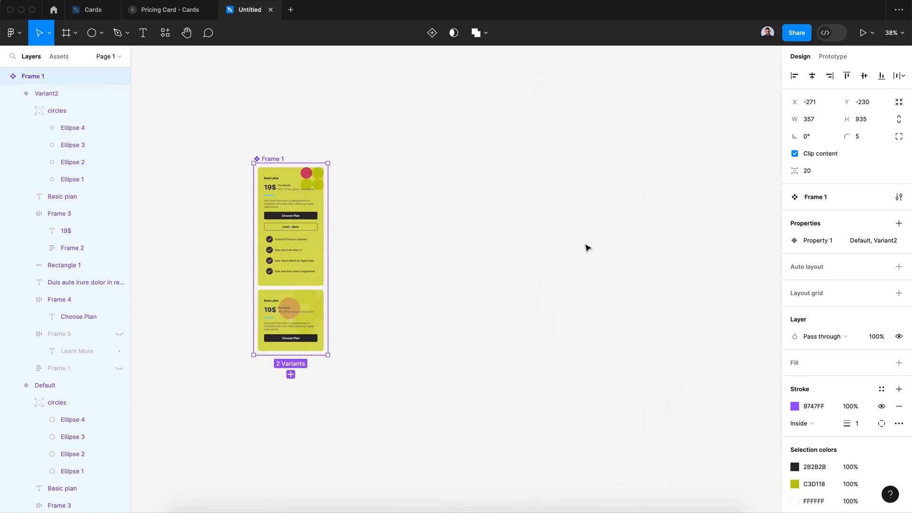
Drop a card instance from Assets into Frame 10 as Variant 2 and present it, then return to the editor.
click(65, 32)
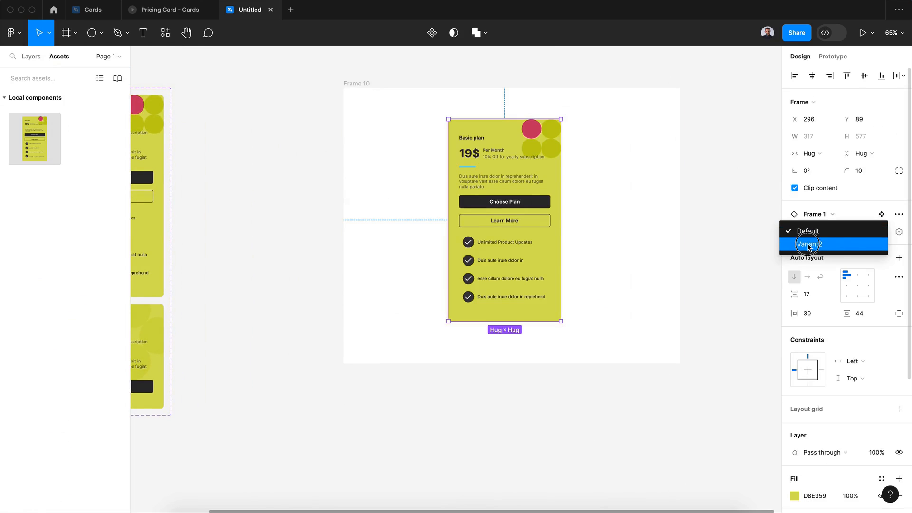
click(809, 244)
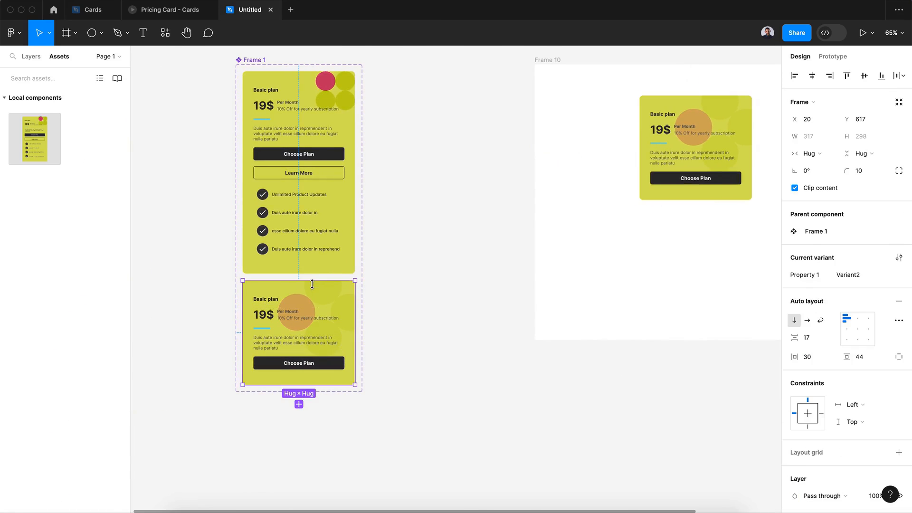
click(859, 275)
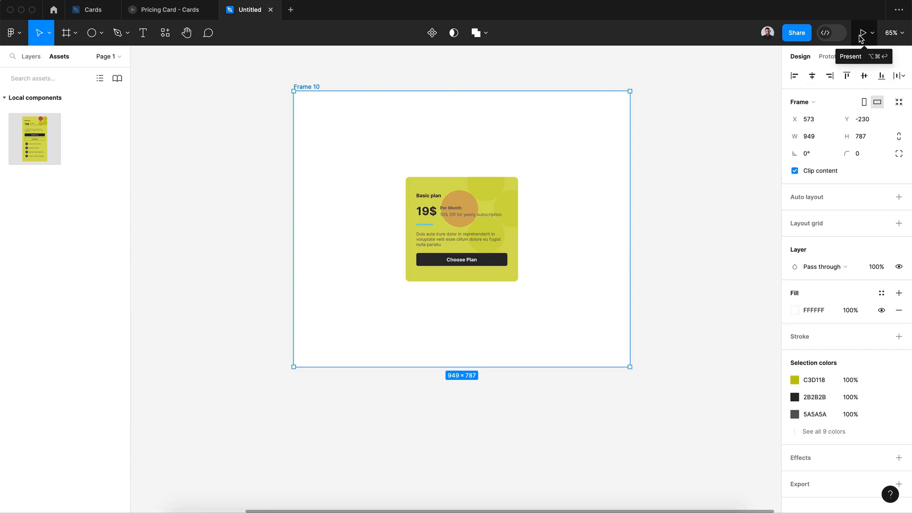
click(865, 32)
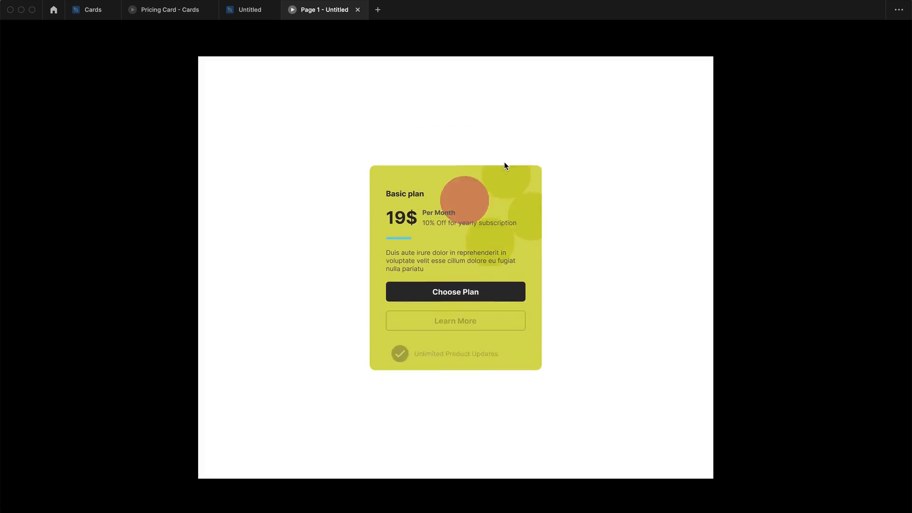
click(248, 10)
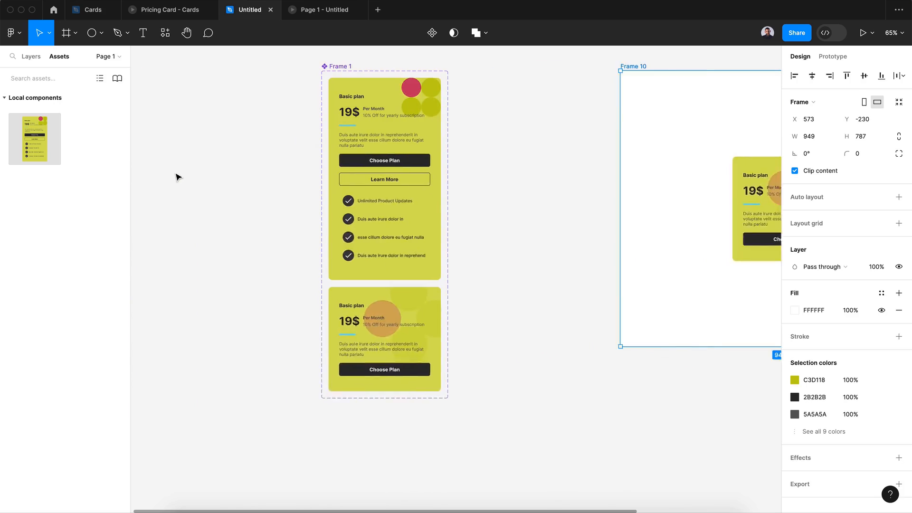
Scale the collapsed card's circles group to 0.51x and present Frame 10 again.
click(460, 87)
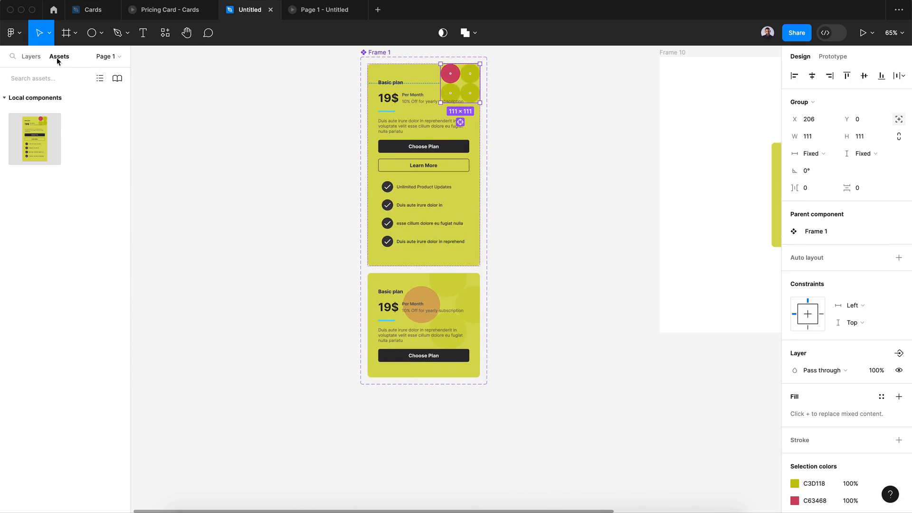
click(31, 56)
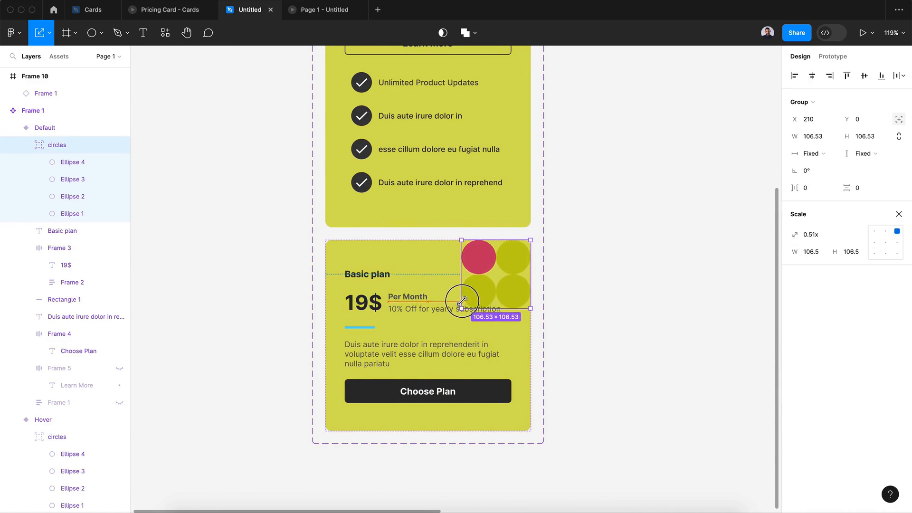
click(43, 419)
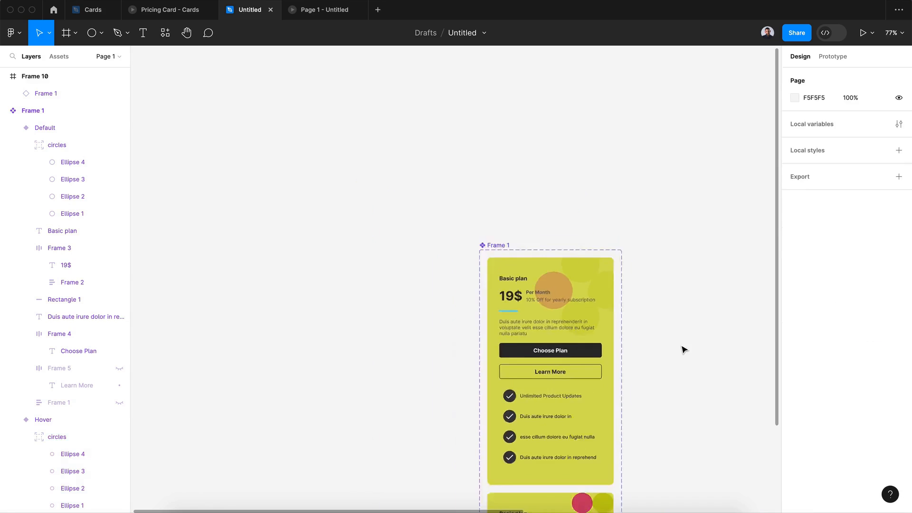
click(35, 76)
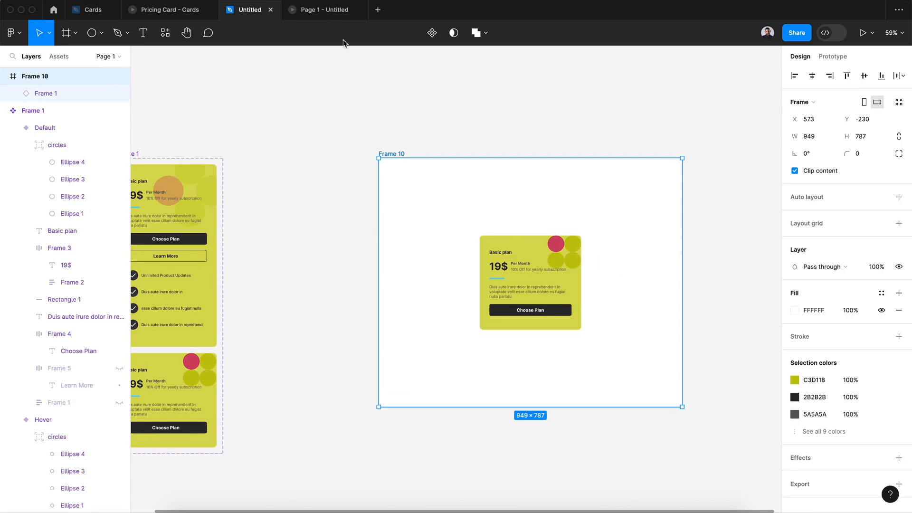
click(866, 33)
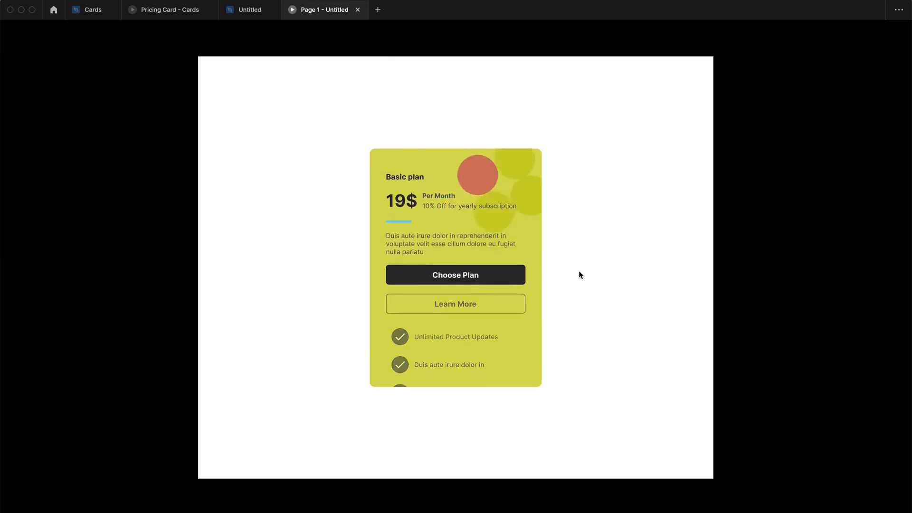
Add a Drop shadow effect to the Hover variant and go back to the presentation.
click(249, 10)
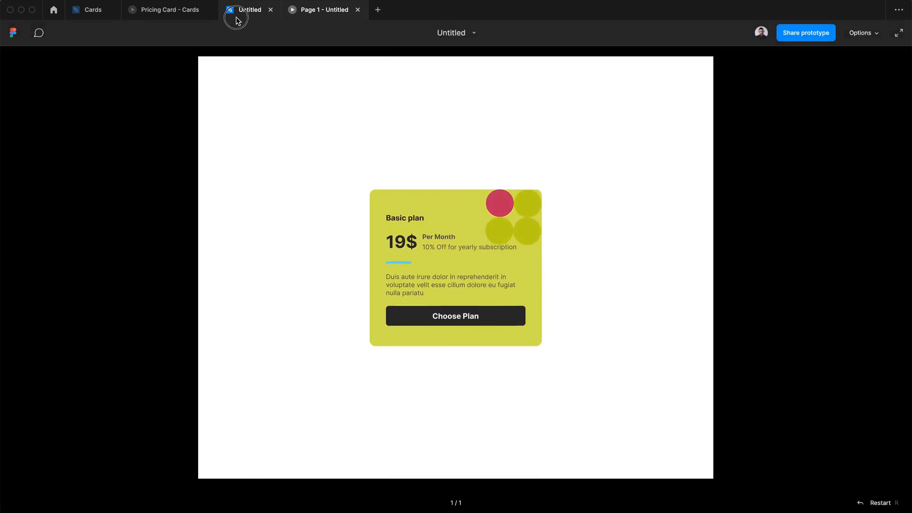
click(249, 10)
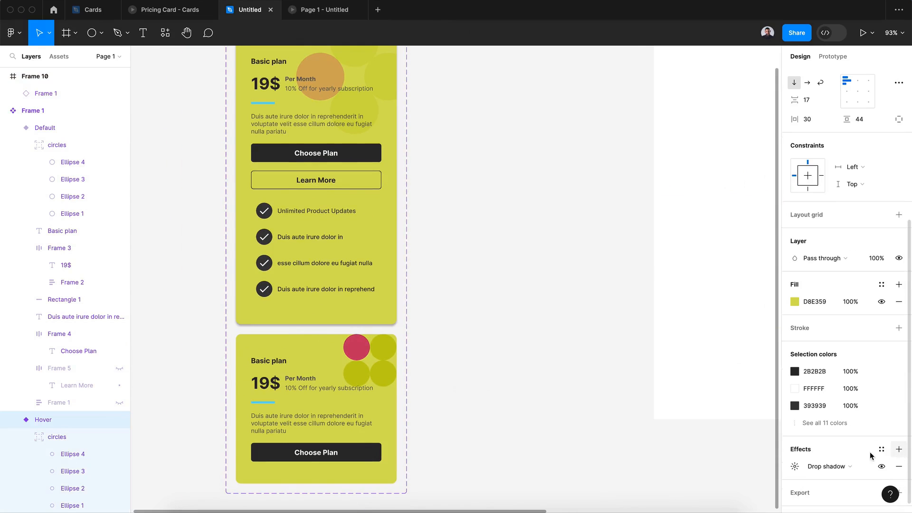
click(810, 465)
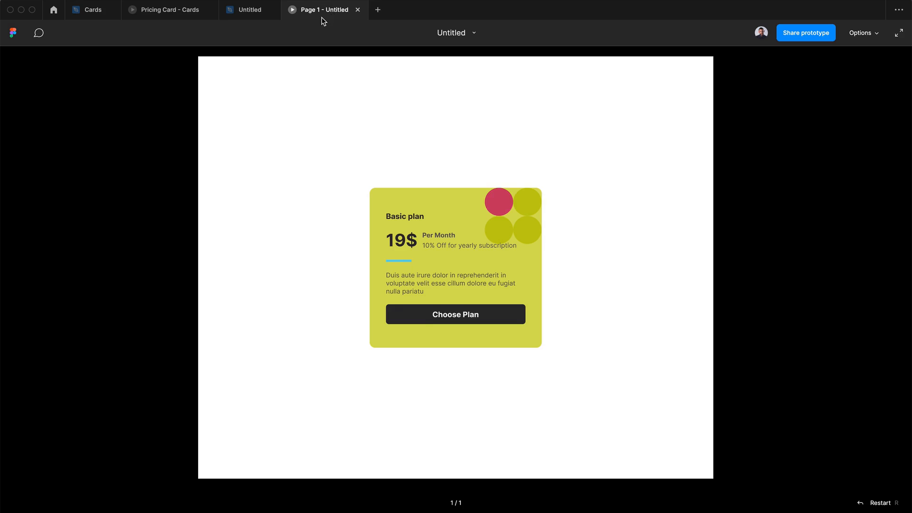
click(455, 314)
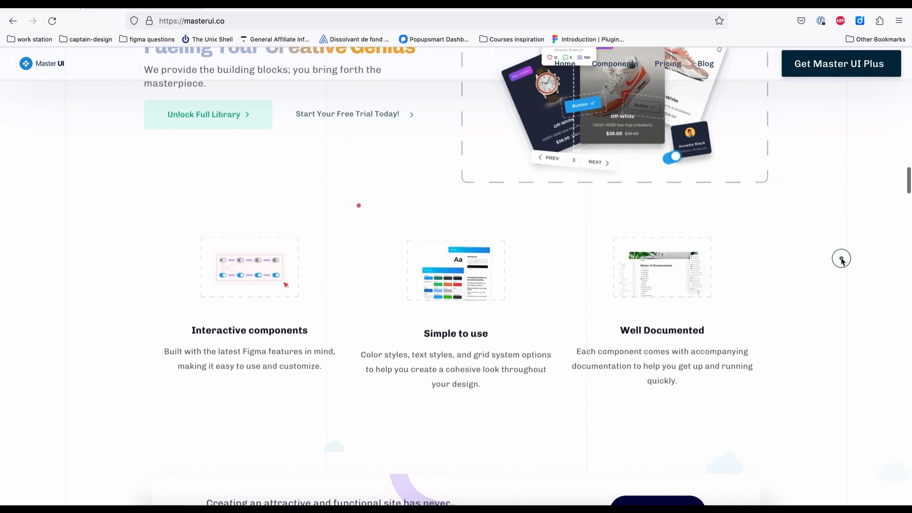
scroll(down, 3)
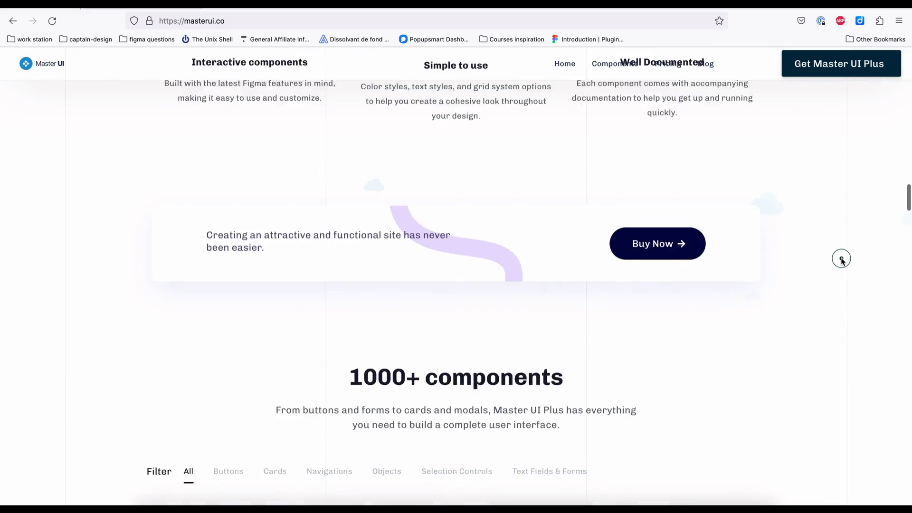
scroll(down, 3)
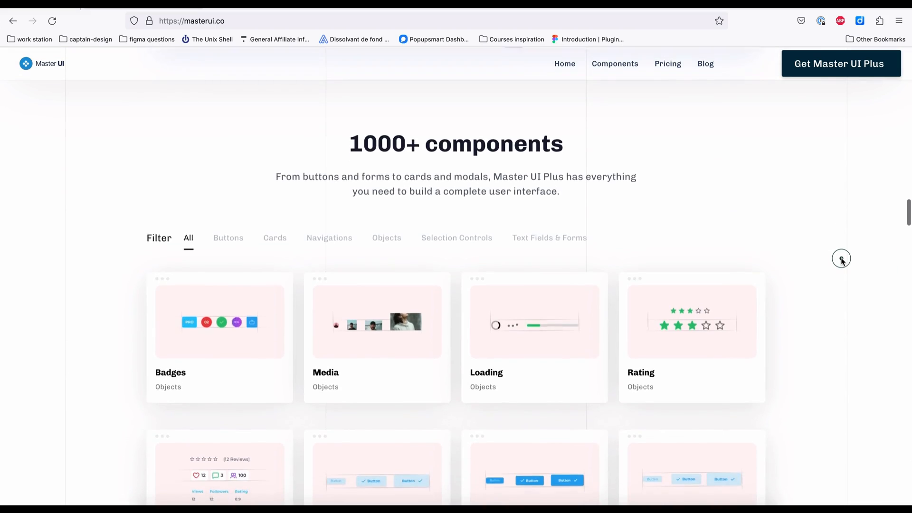
scroll(down, 3)
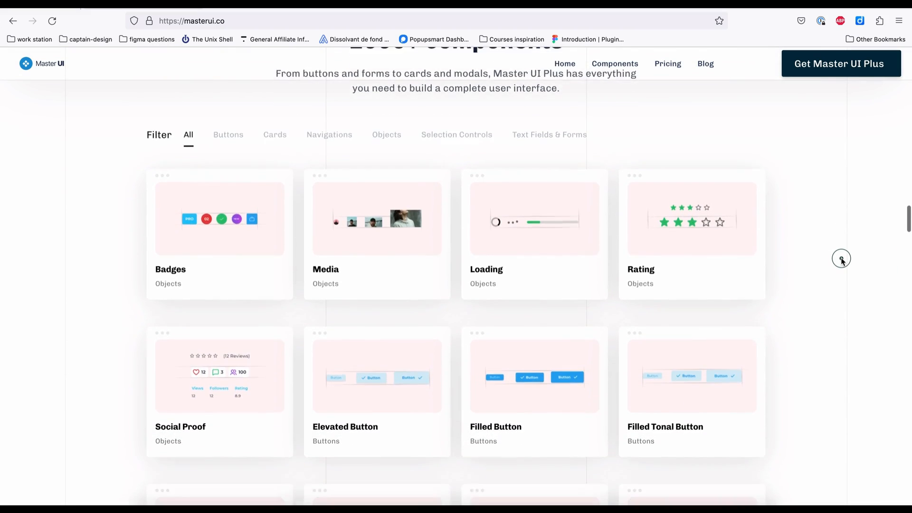
scroll(down, 3)
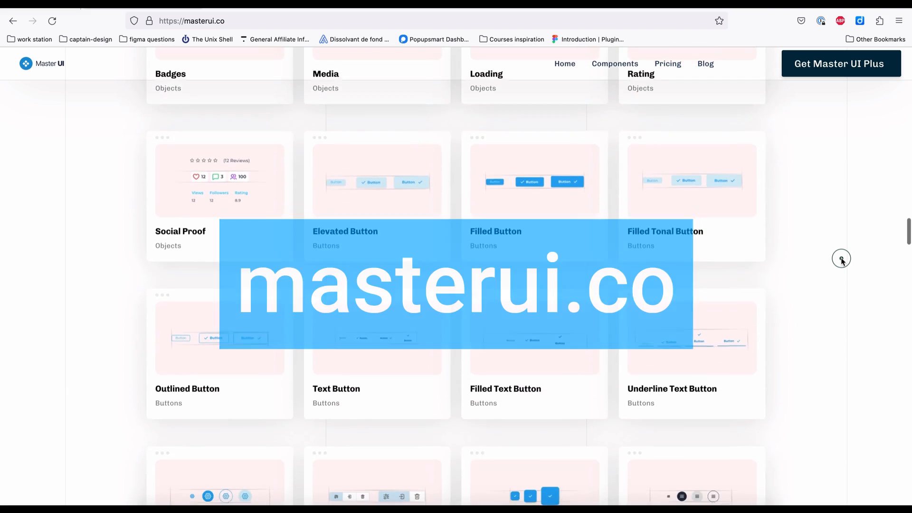
scroll(down, 3)
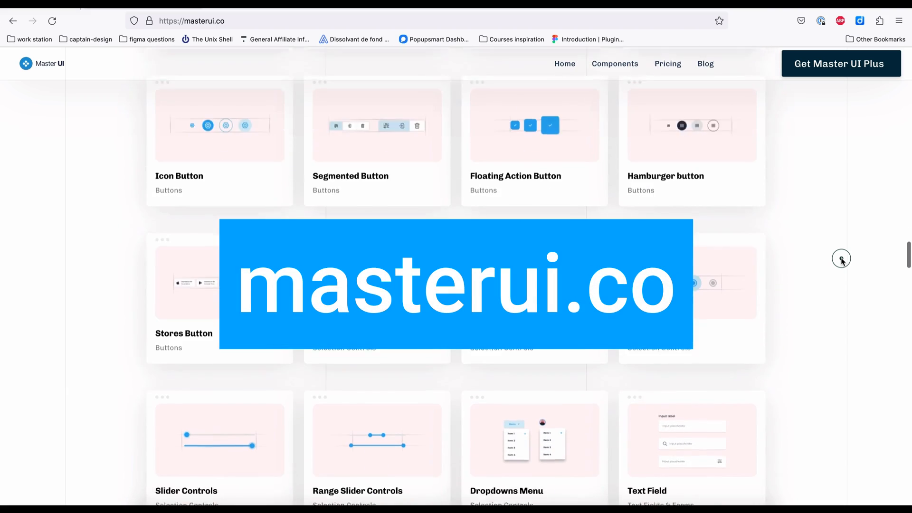
scroll(down, 3)
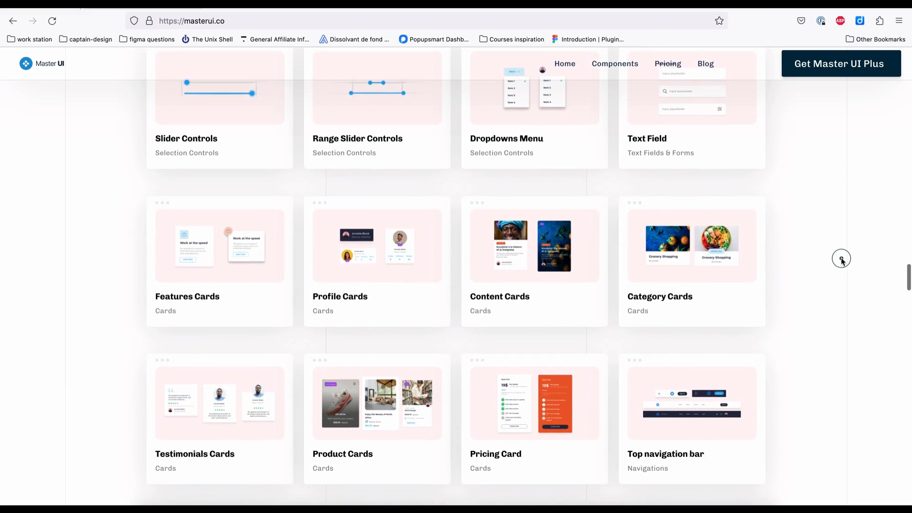
scroll(down, 3)
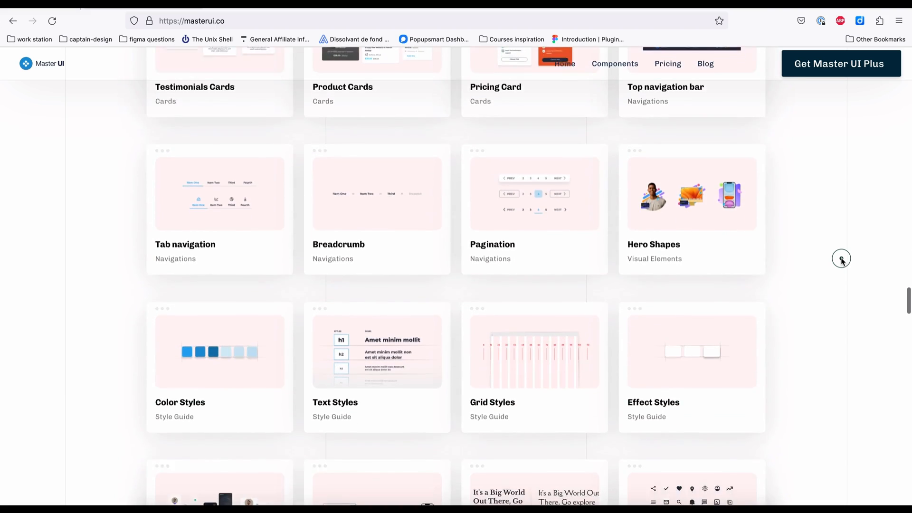
scroll(down, 3)
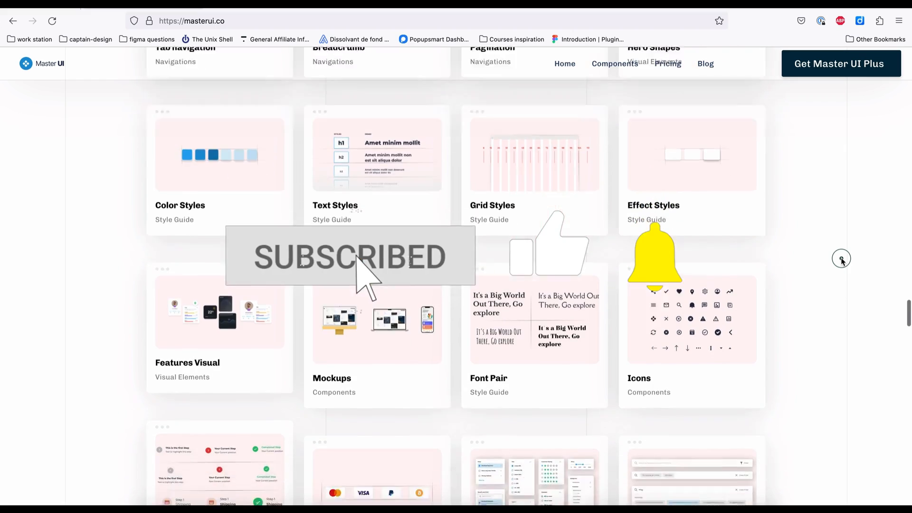
scroll(down, 3)
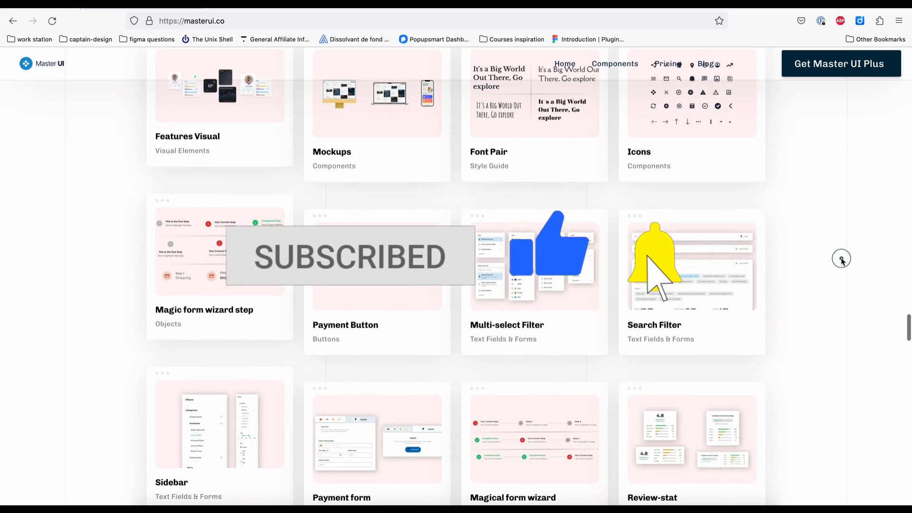
scroll(down, 3)
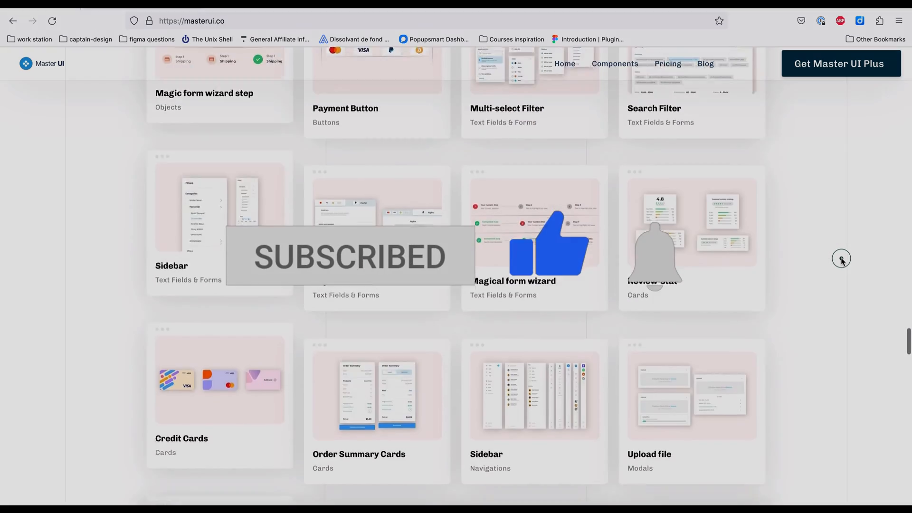